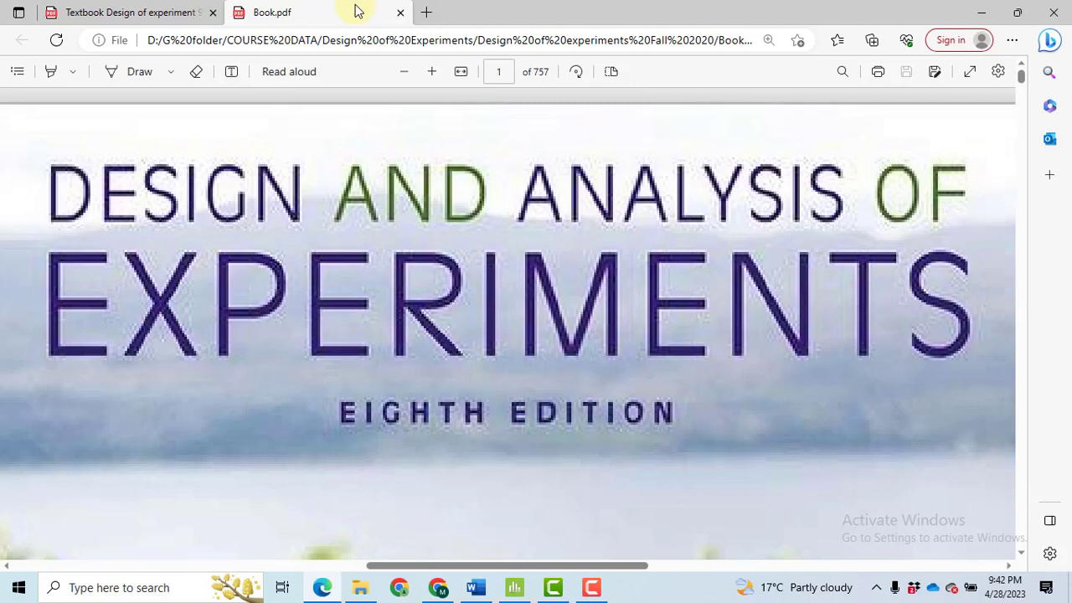
# Search the textbook PDF for 'conversion' and scroll to problem 11.12's Table P11.6.
pyautogui.write('conversion')
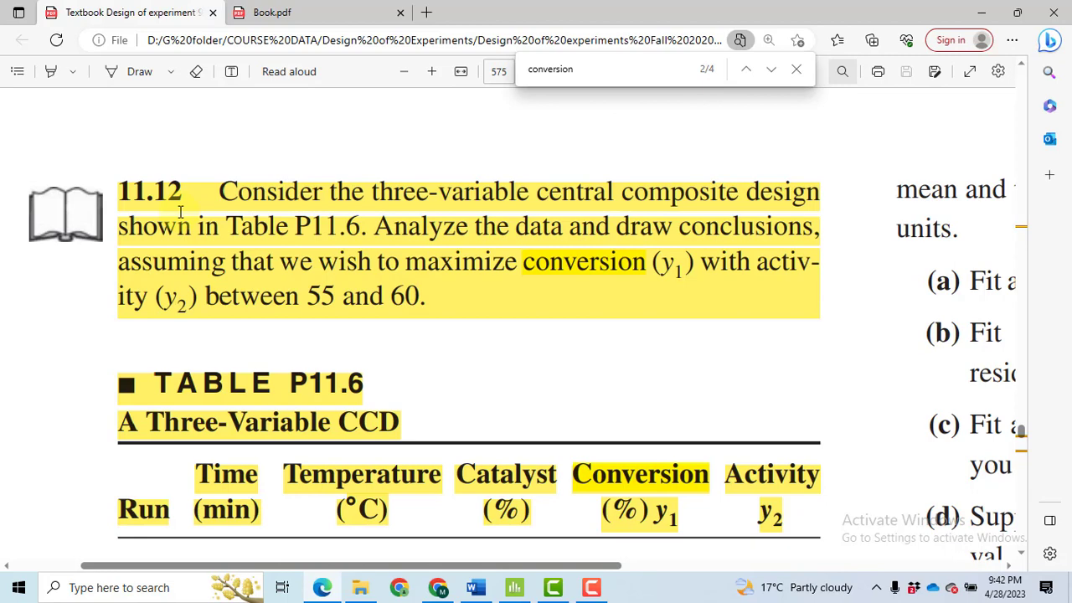
pyautogui.moveTo(444, 138)
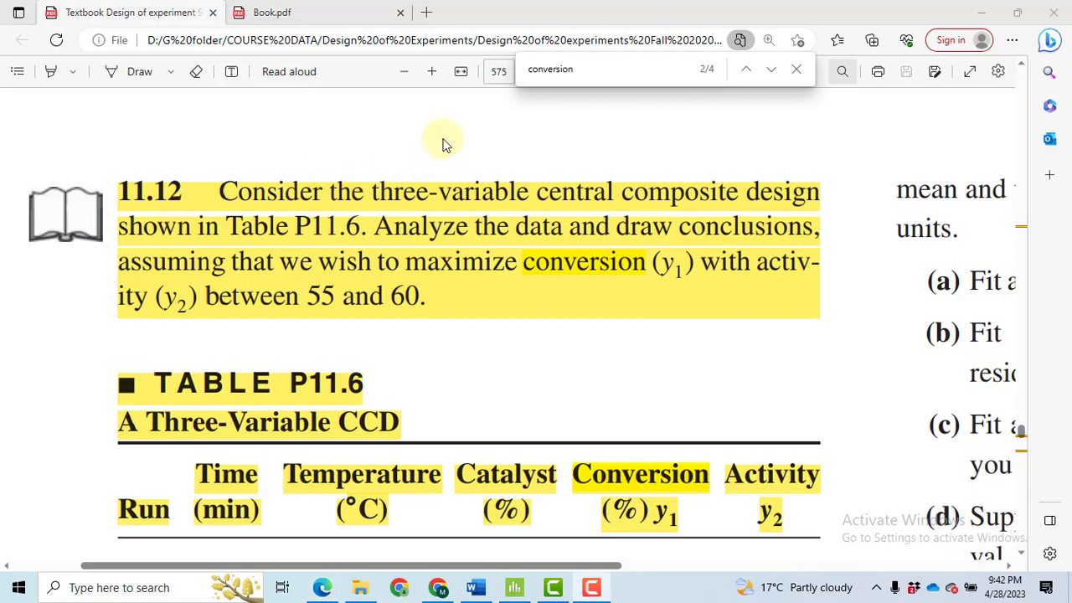
pyautogui.scroll(-3)
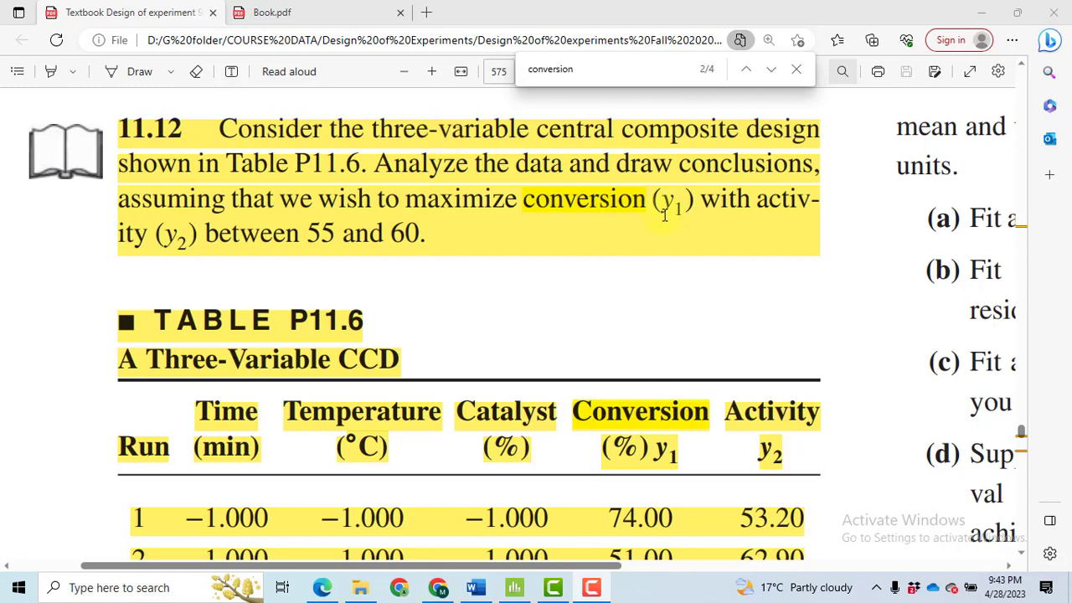
pyautogui.moveTo(674, 216)
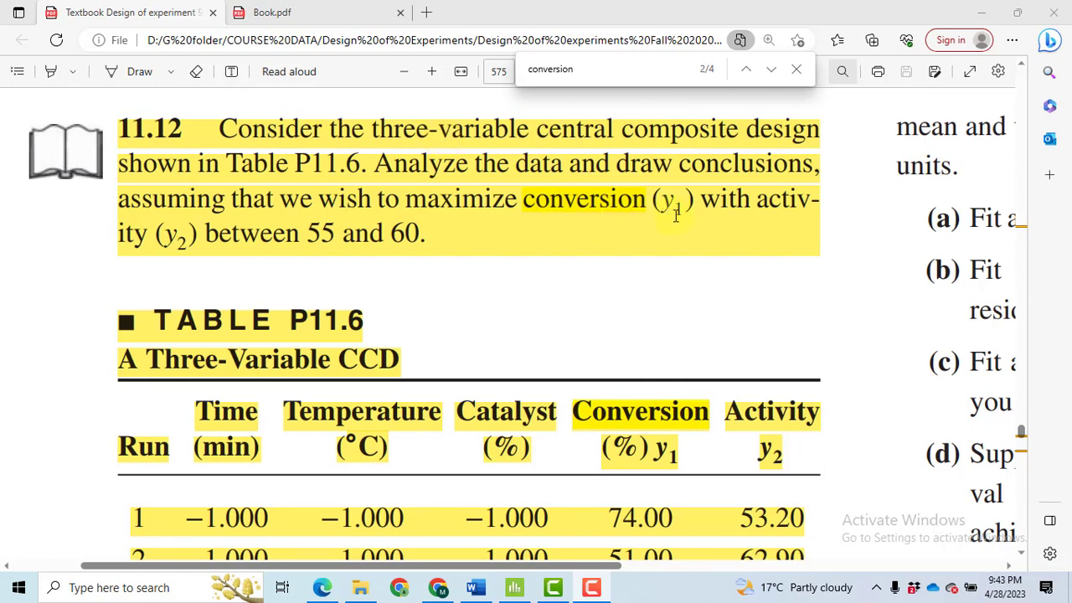
pyautogui.moveTo(555, 301)
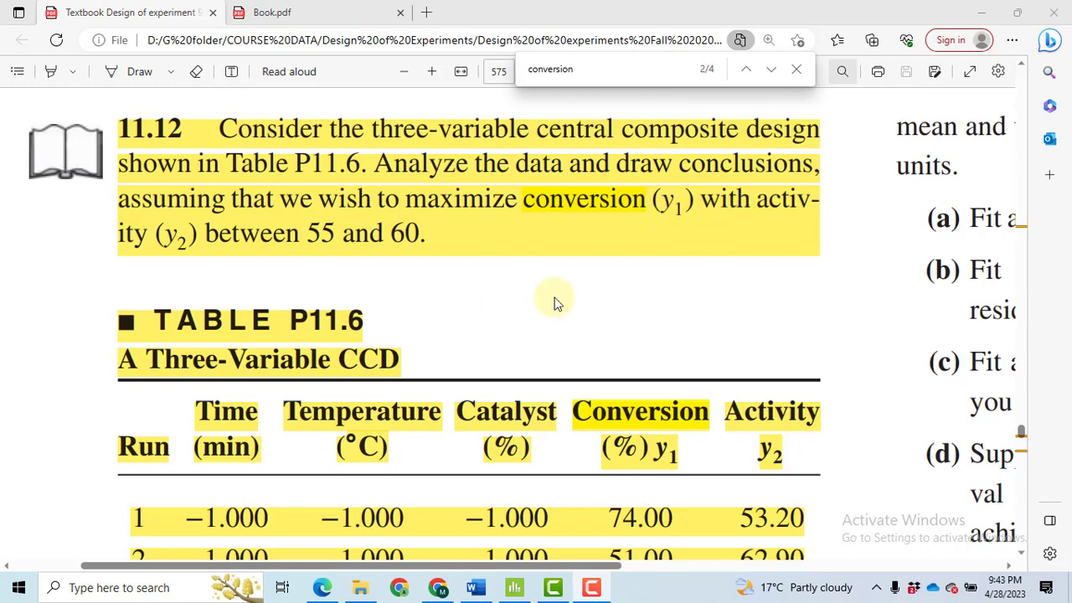
pyautogui.moveTo(374, 243)
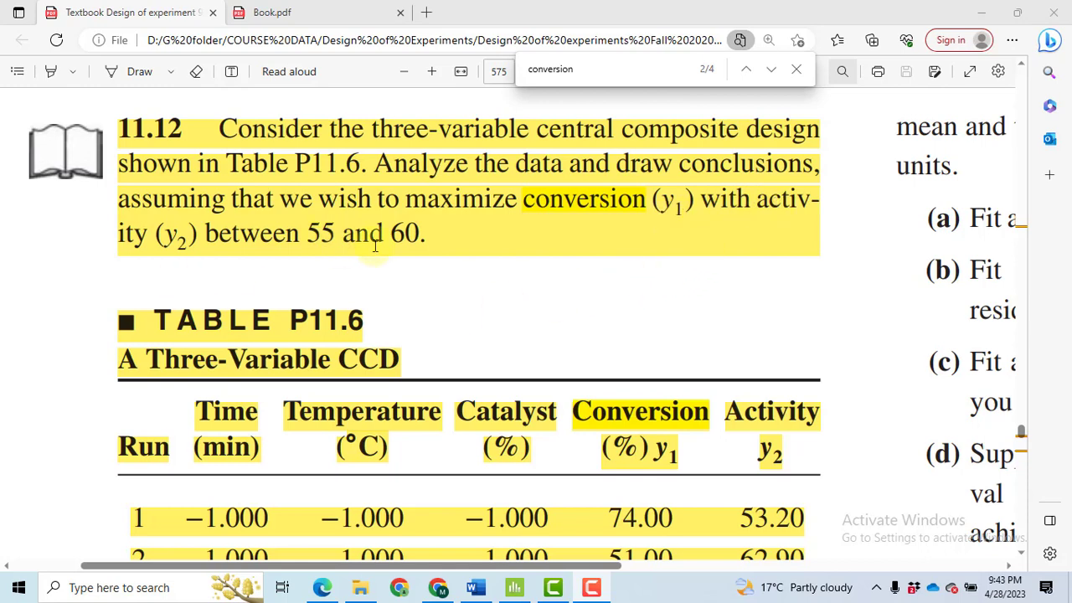
pyautogui.moveTo(528, 349)
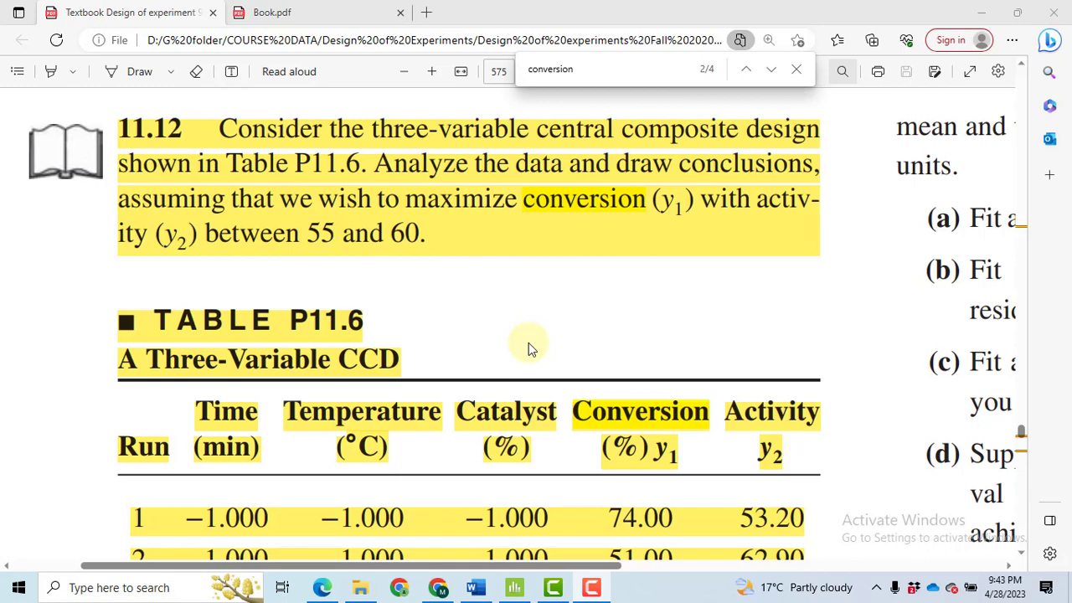
pyautogui.scroll(-3)
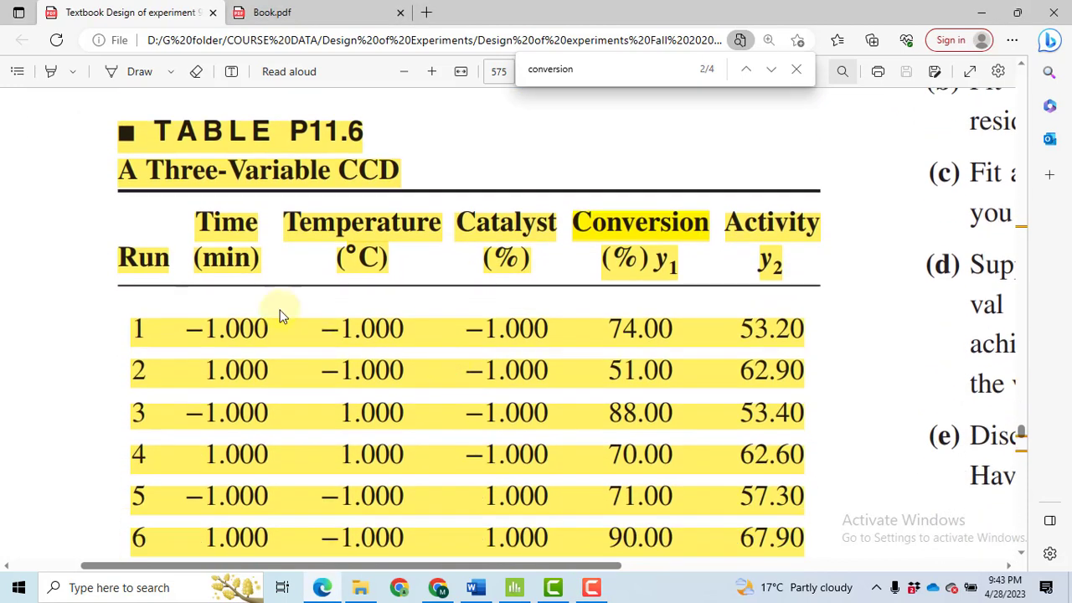
pyautogui.moveTo(381, 239)
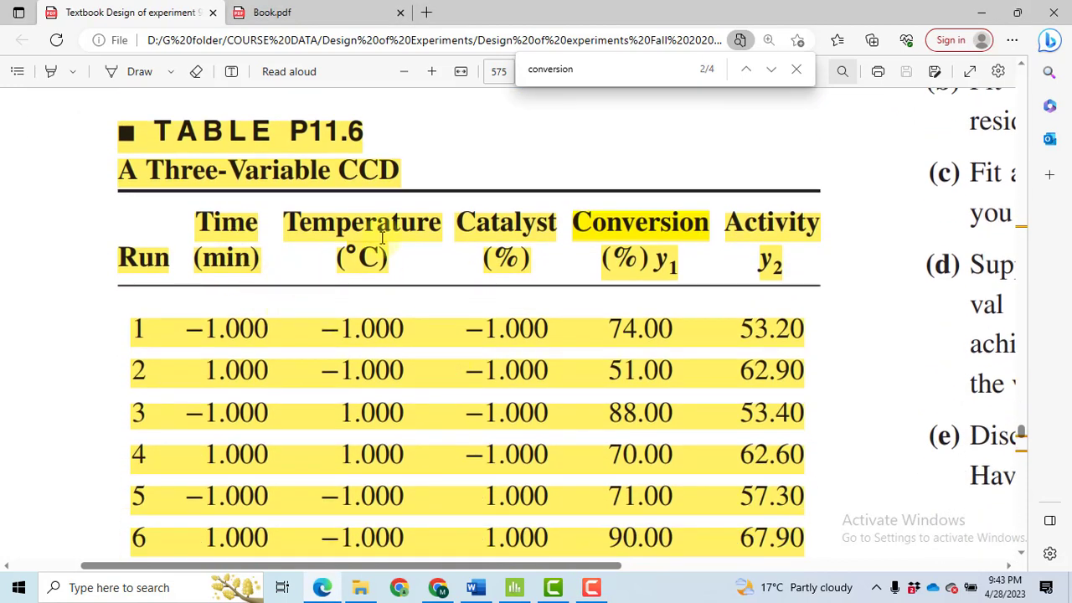
pyautogui.moveTo(417, 154)
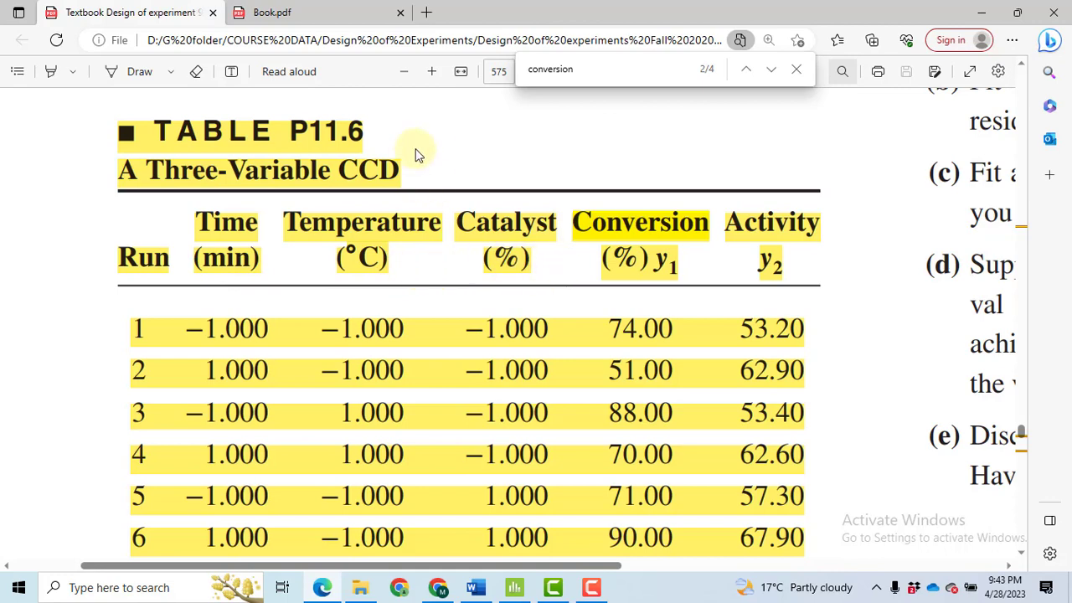
pyautogui.scroll(-3)
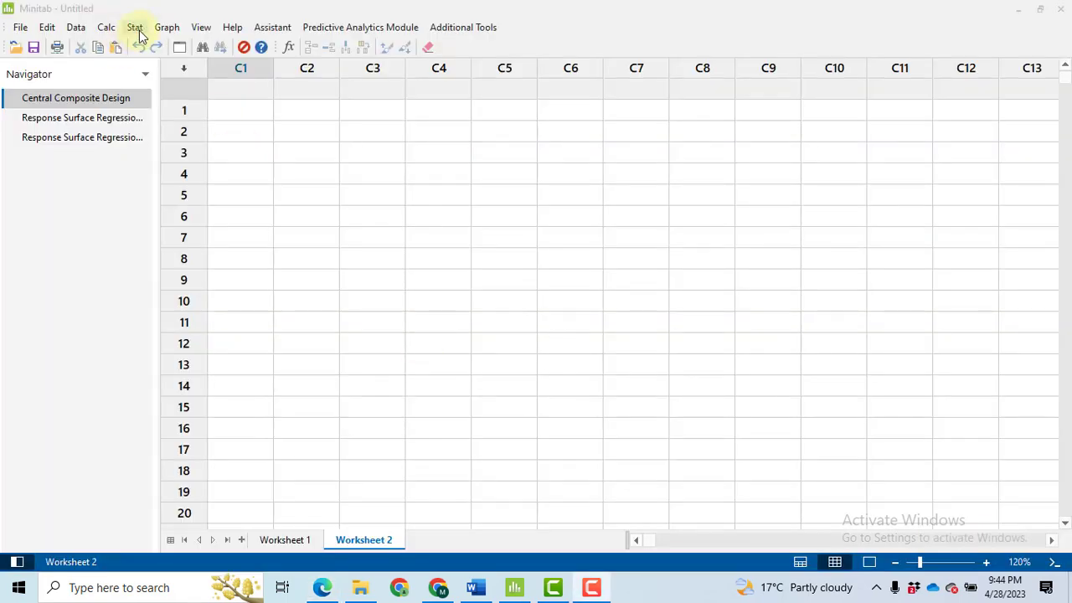
# Start a 3-factor central composite design and list its 20-run full designs.
pyautogui.click(135, 26)
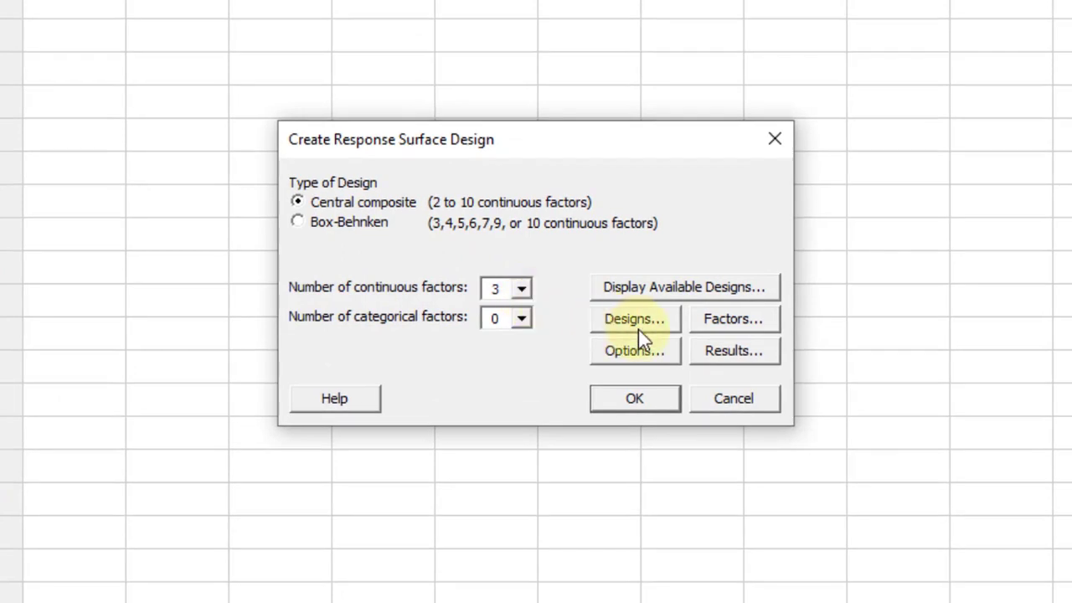
pyautogui.click(634, 319)
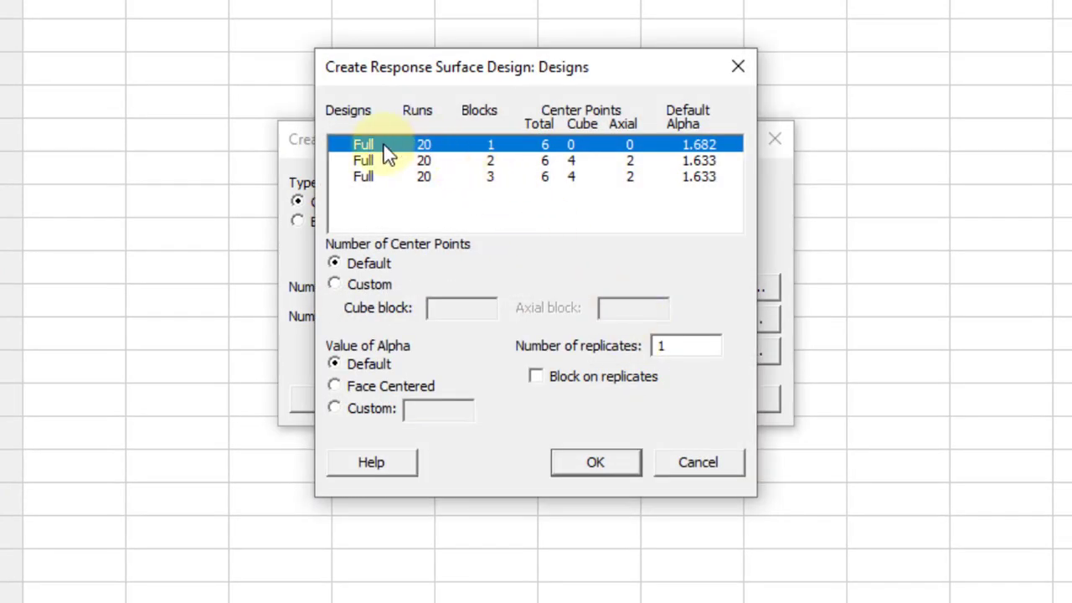
pyautogui.moveTo(436, 163)
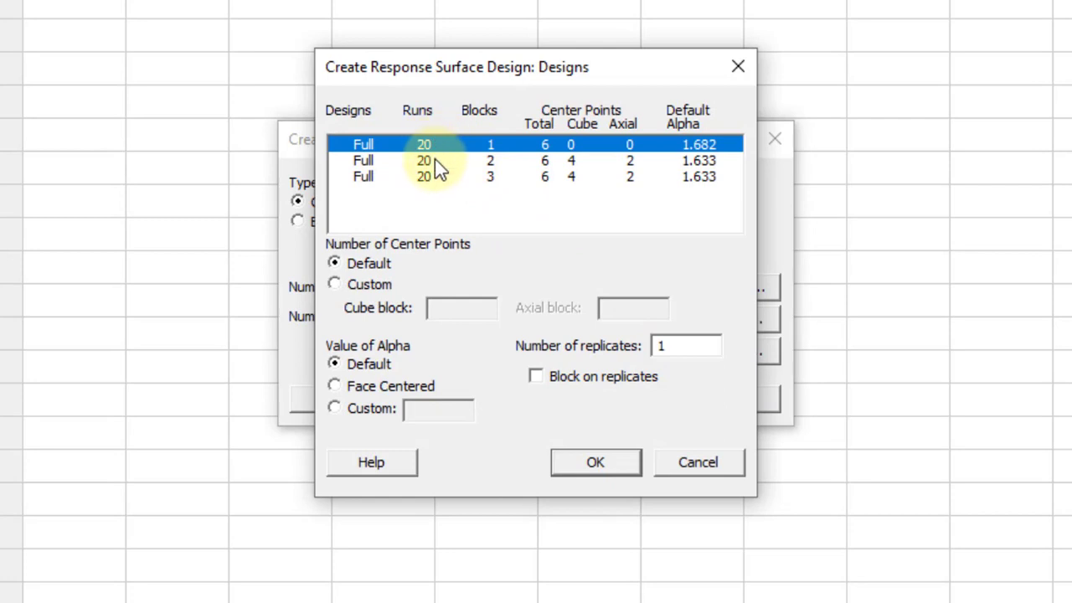
pyautogui.moveTo(502, 124)
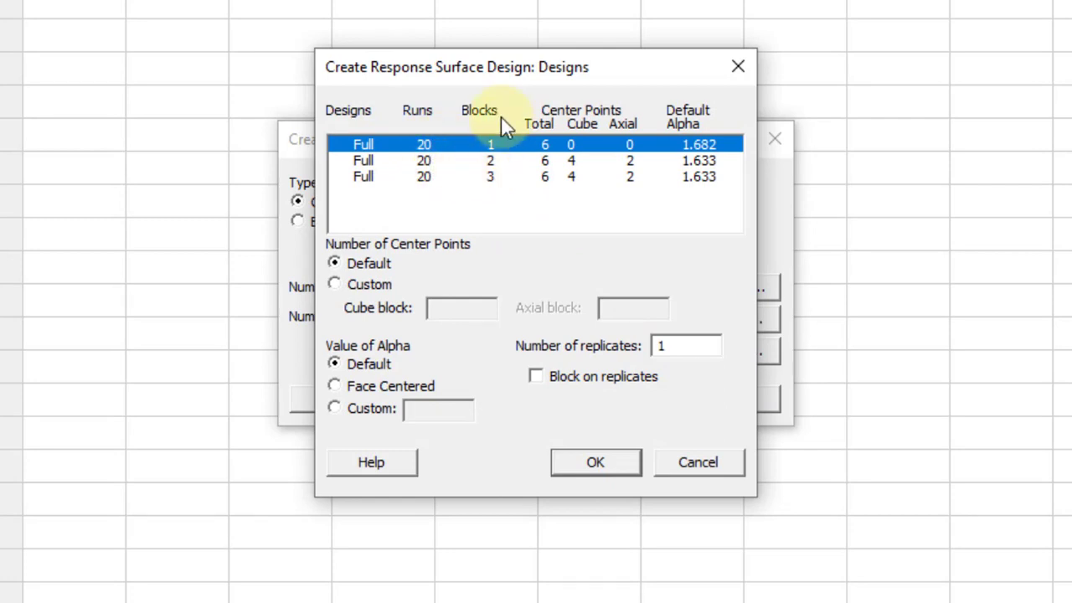
pyautogui.moveTo(502, 189)
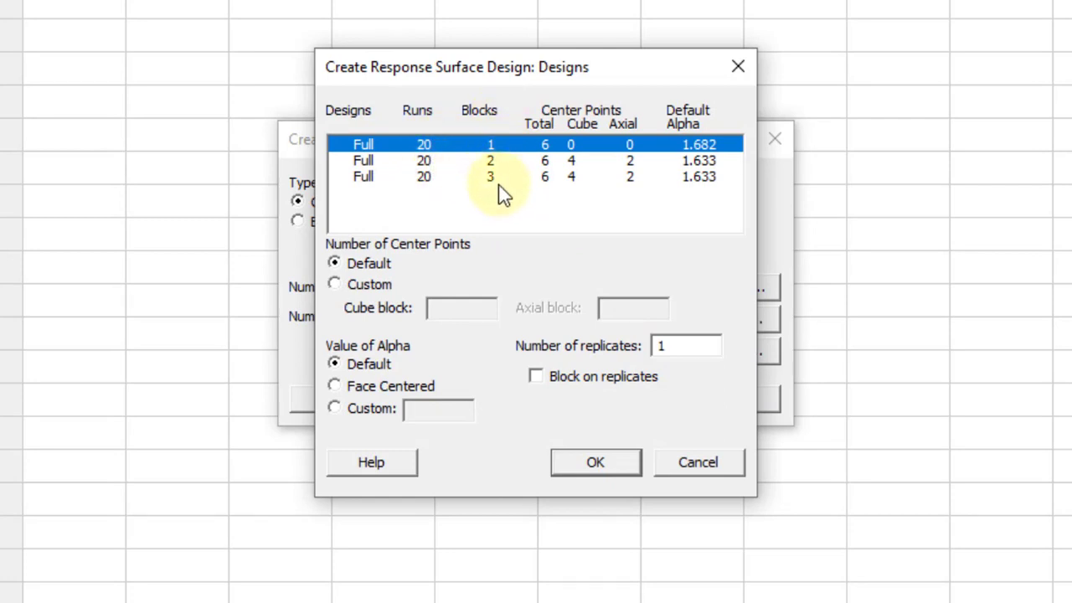
pyautogui.moveTo(302, 302)
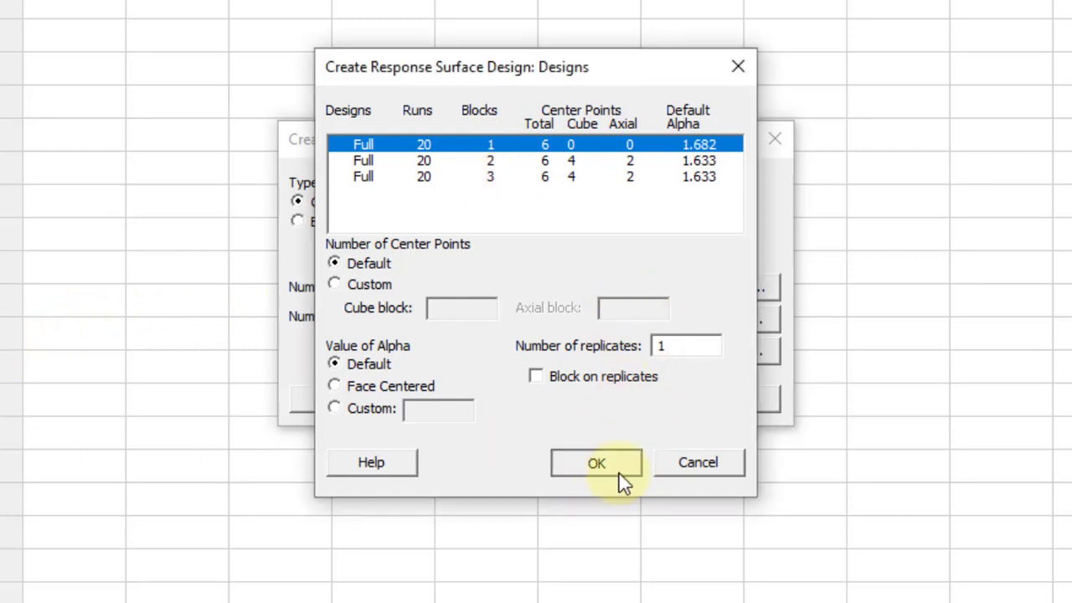
# Keep the 20-run single-block design, with Temp, Time and Catalyst at -1 to 1, unrandomized.
pyautogui.click(596, 462)
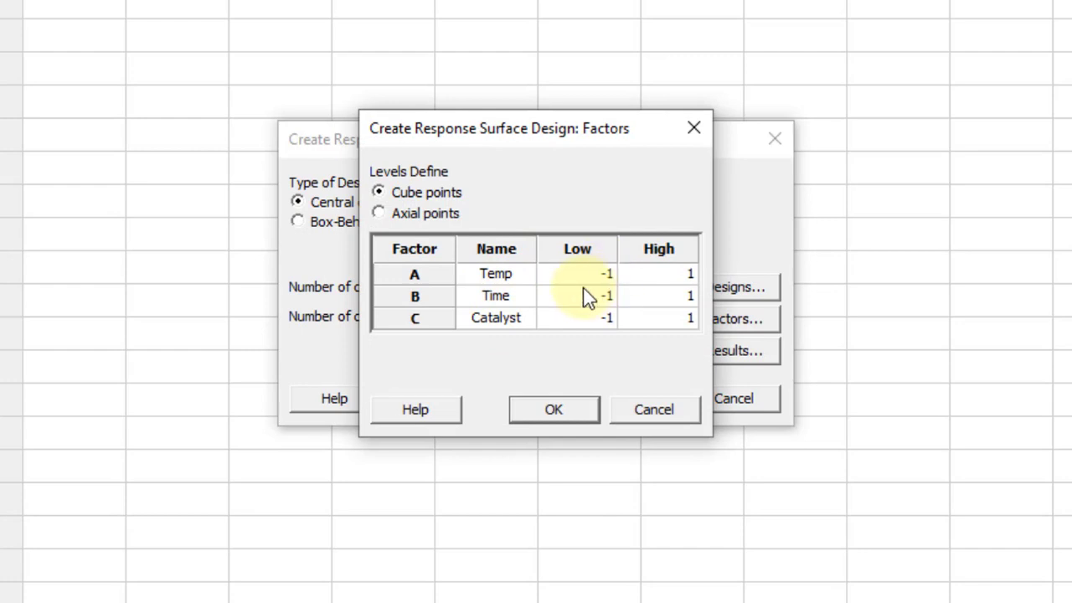
pyautogui.moveTo(691, 295)
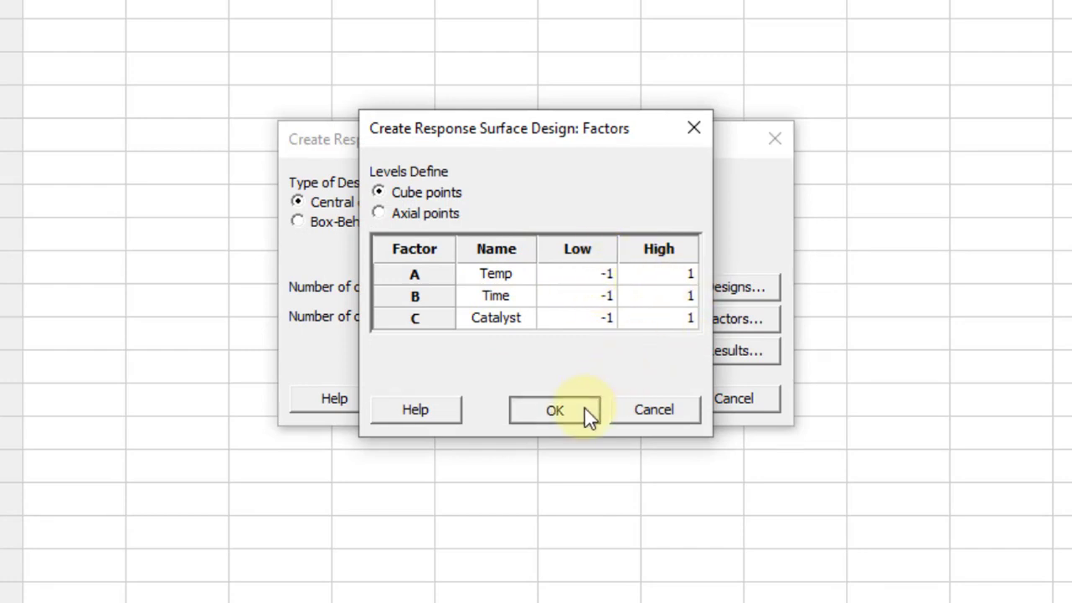
pyautogui.click(555, 409)
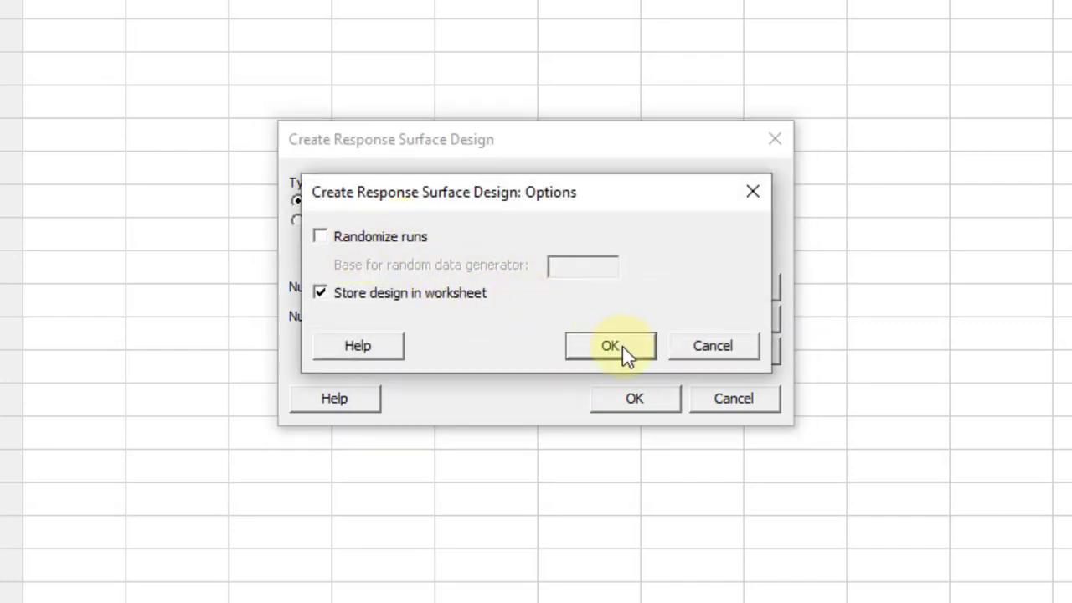
pyautogui.click(610, 345)
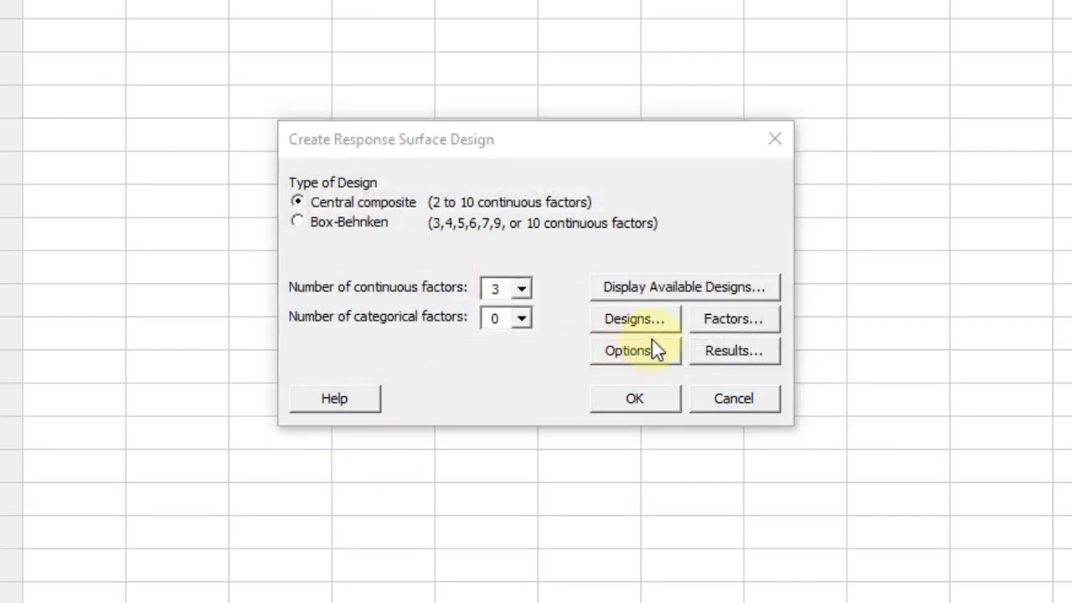
pyautogui.click(633, 318)
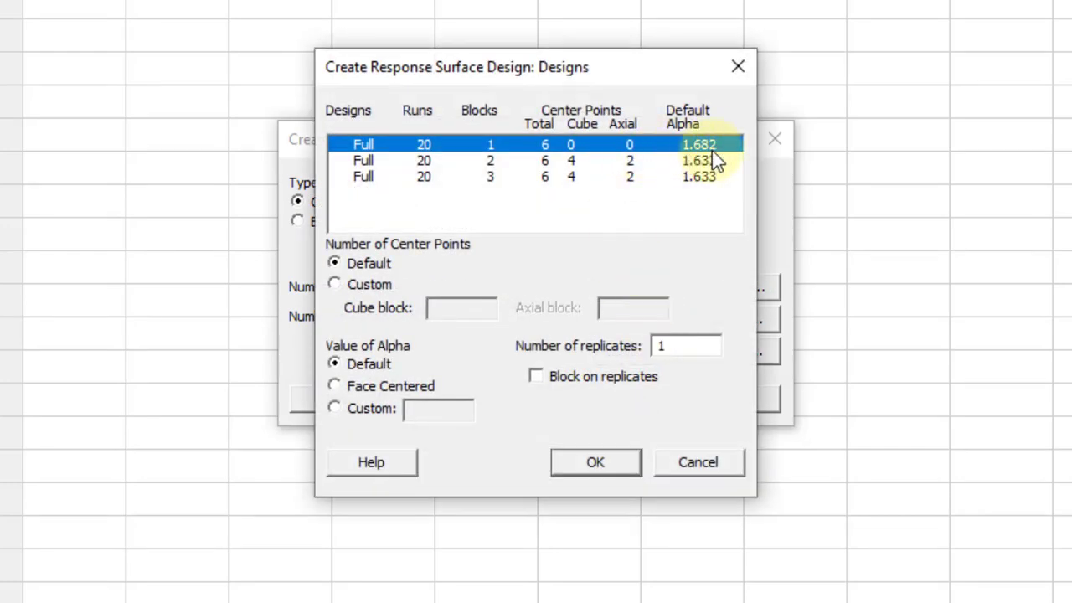
pyautogui.moveTo(666, 163)
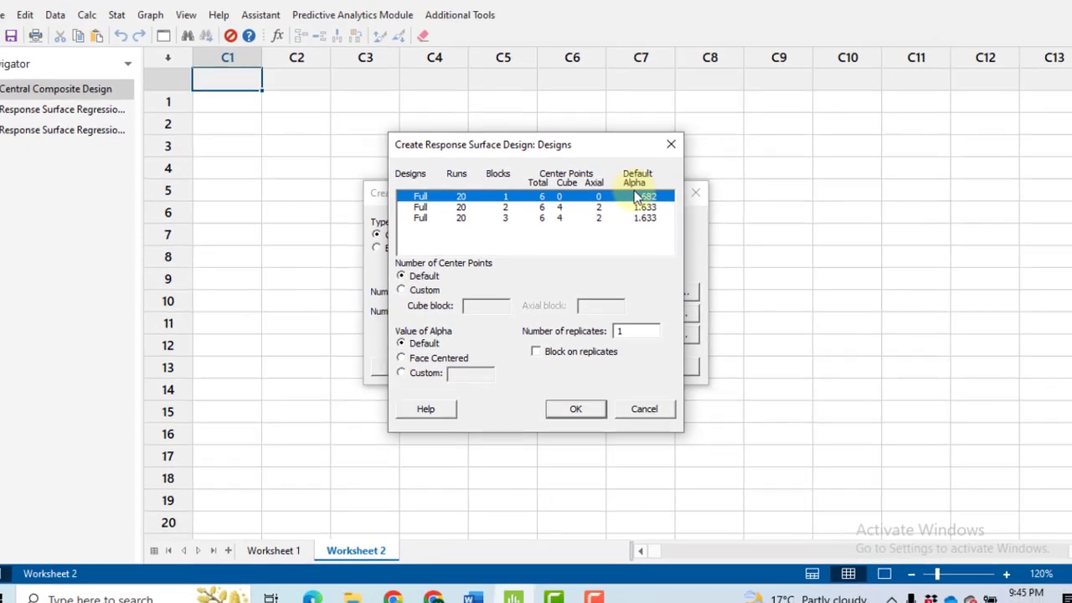
pyautogui.click(575, 409)
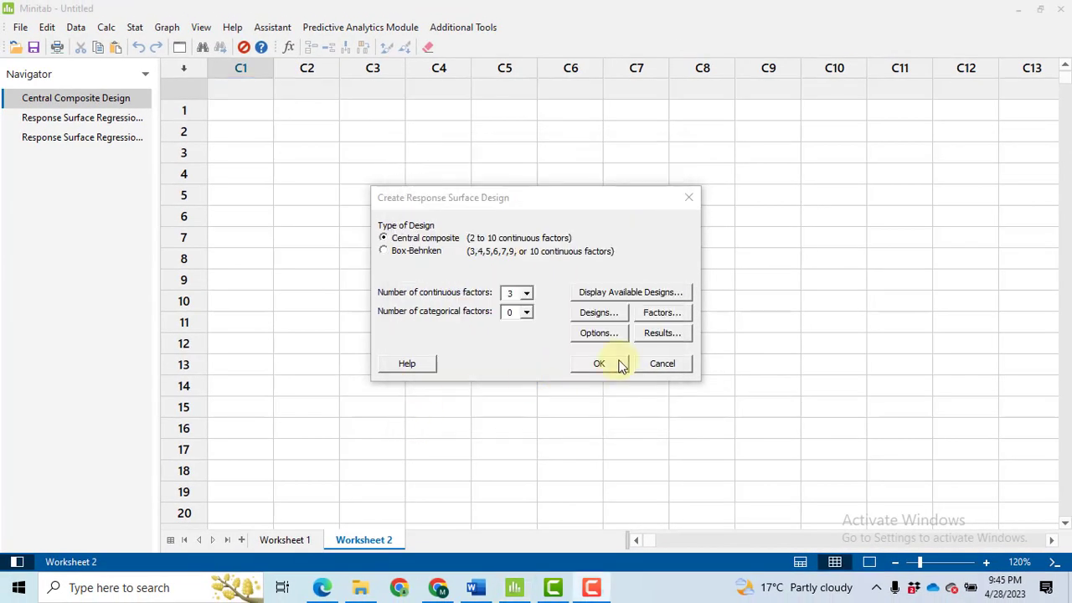
# Generate the 20-run design worksheet and name response columns C8 Conversion and C9 Activity.
pyautogui.click(598, 362)
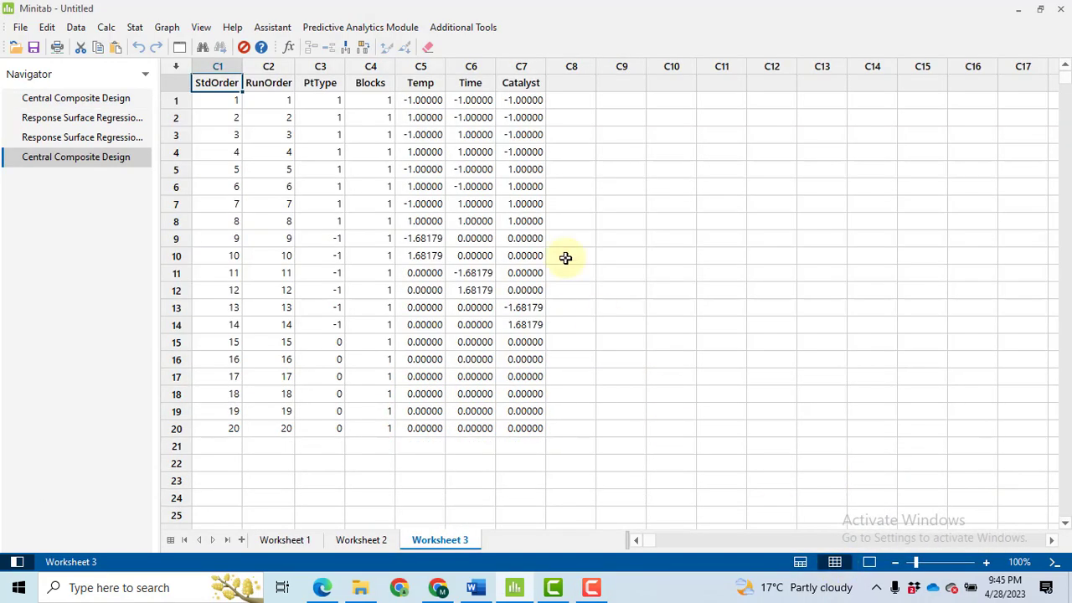
pyautogui.click(572, 81)
pyautogui.write('Conversion')
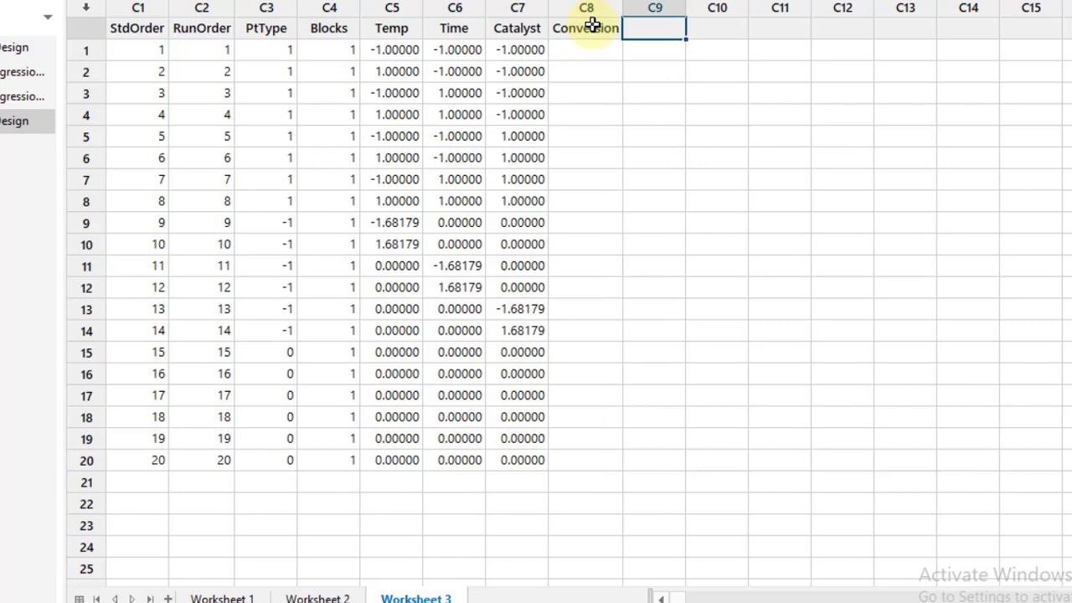
pyautogui.write('Activity')
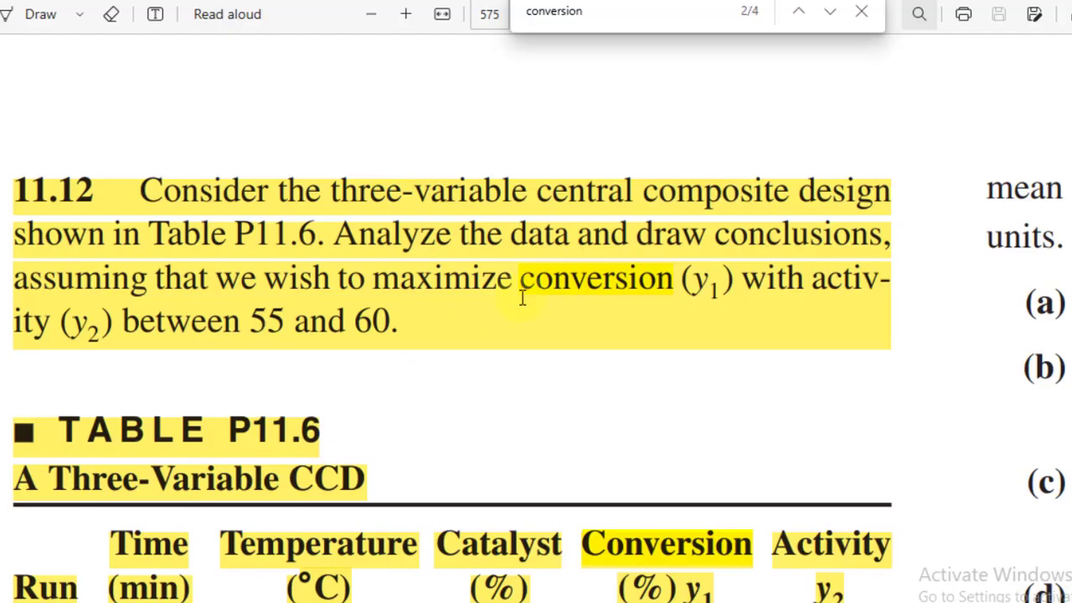
pyautogui.scroll(-3)
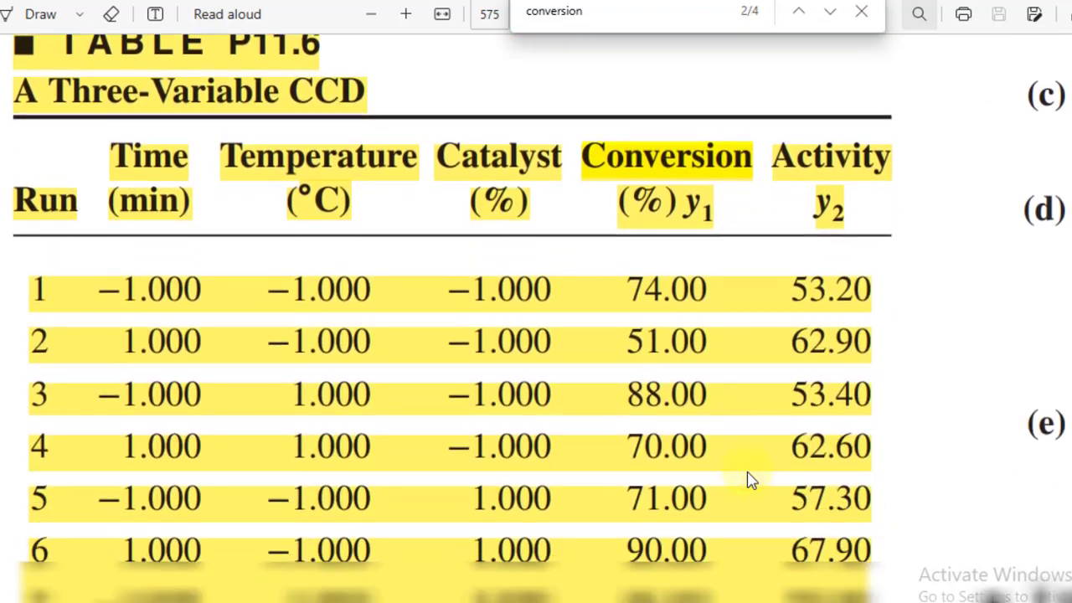
pyautogui.scroll(-3)
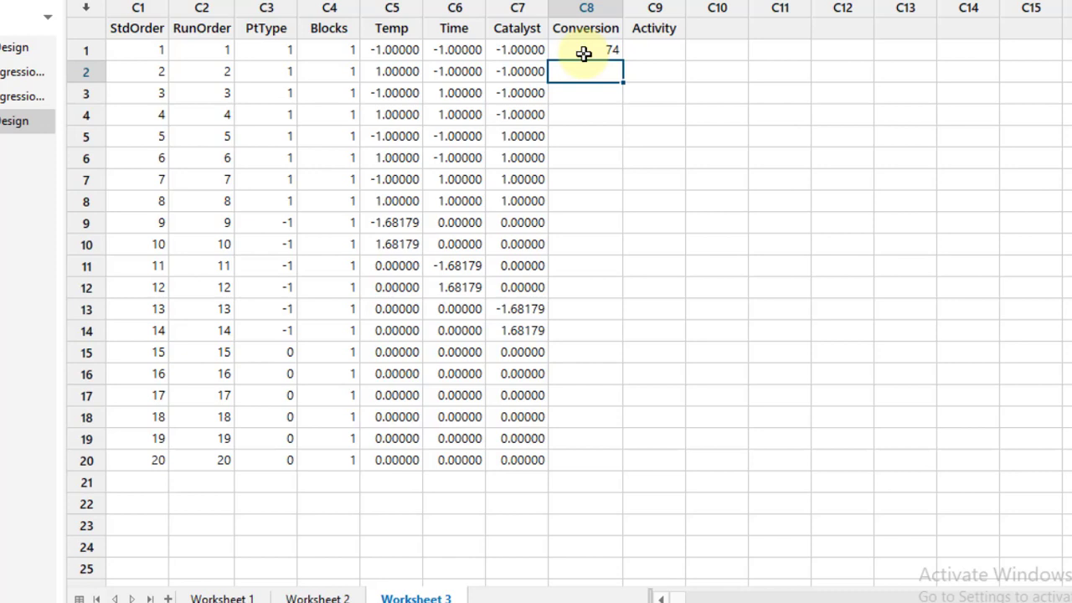
# Enter conversion responses into column C8, starting with 51.
pyautogui.write('51')
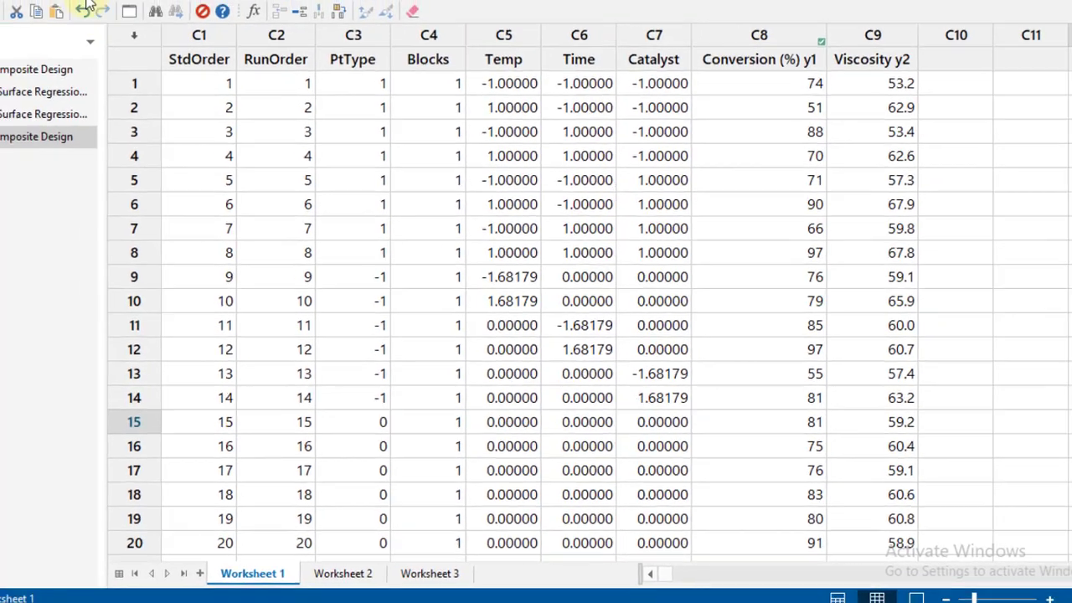
pyautogui.click(134, 27)
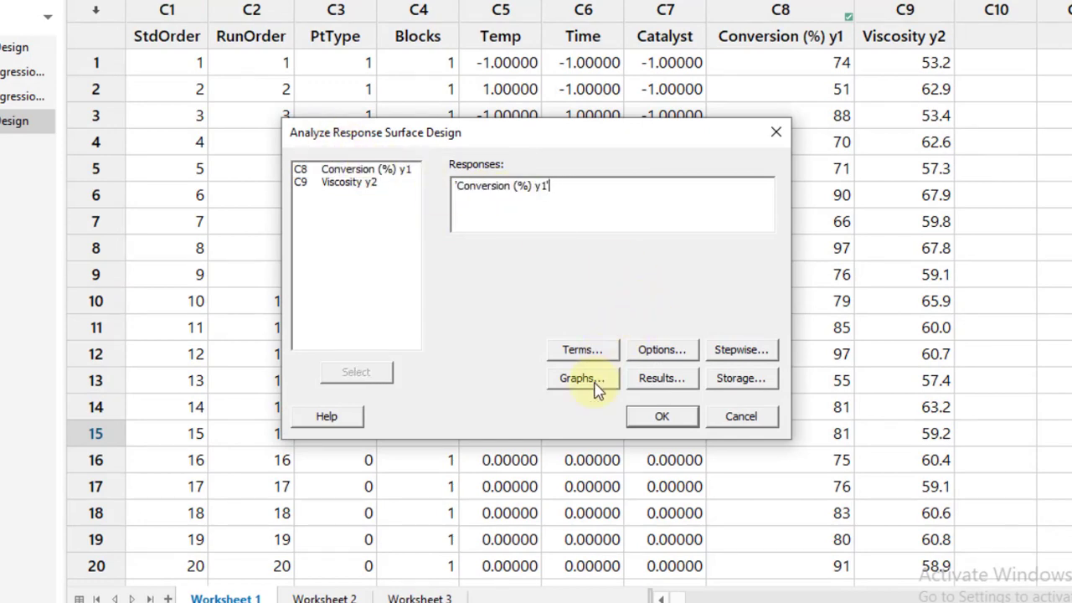
# Turn off the half normal effects plot in the analysis graph settings.
pyautogui.click(582, 378)
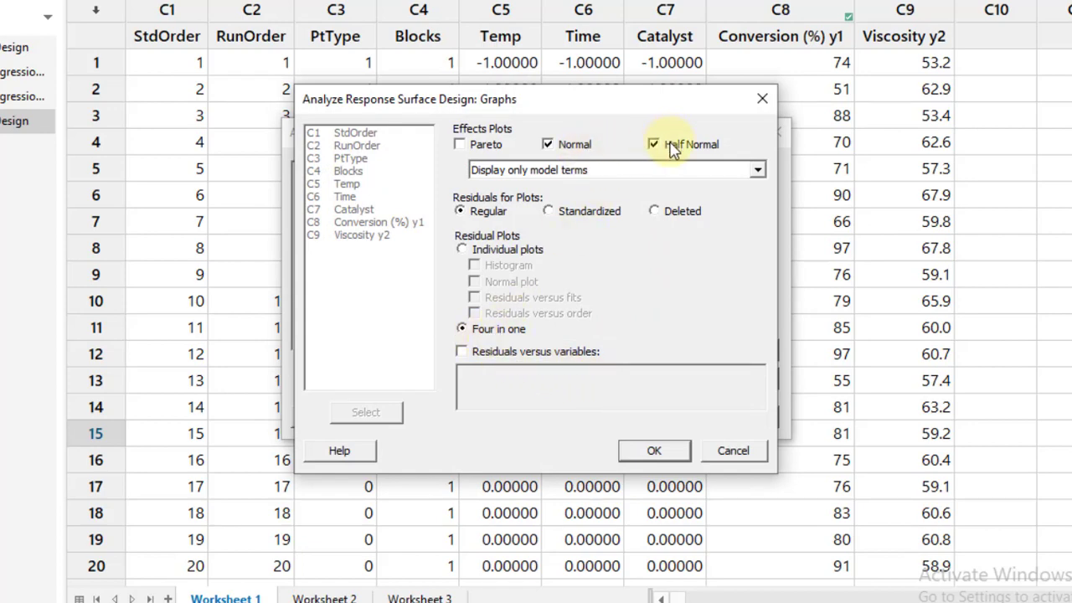
pyautogui.click(654, 450)
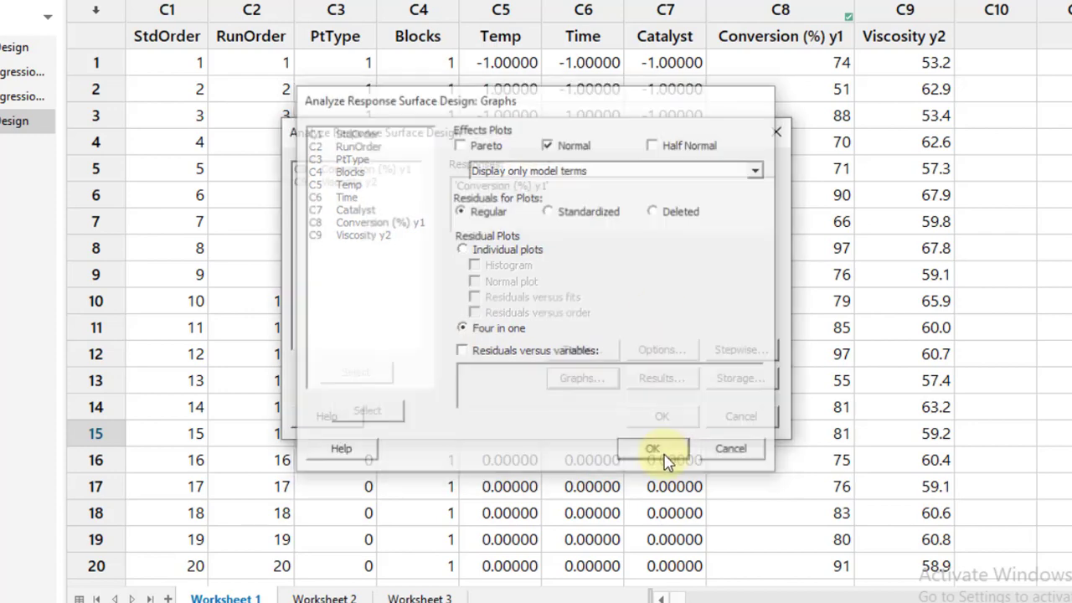
pyautogui.click(653, 448)
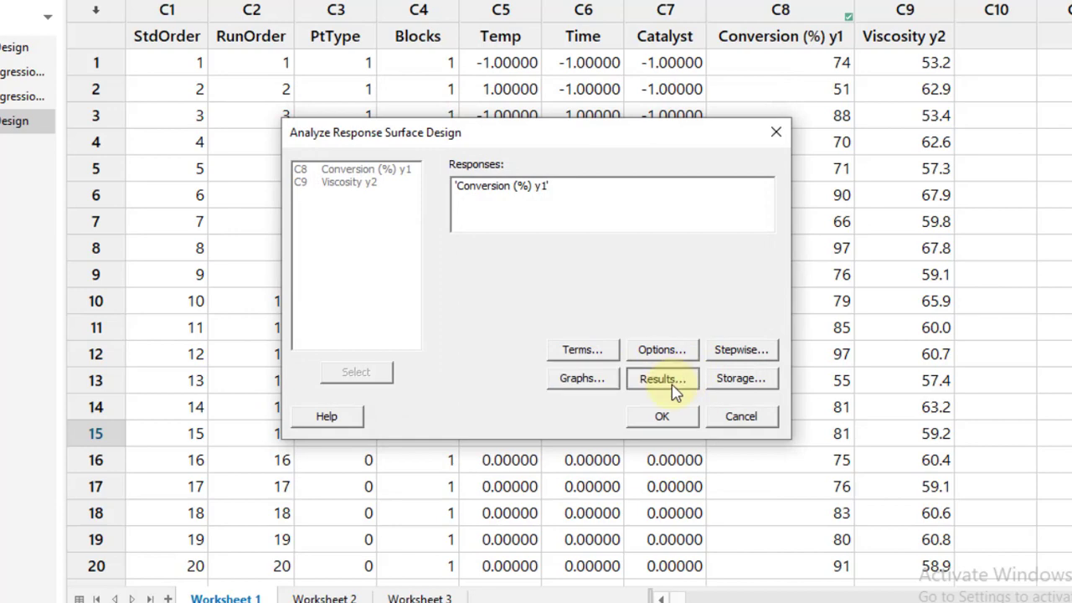
# Choose expanded result tables and run the conversion response surface analysis.
pyautogui.click(661, 378)
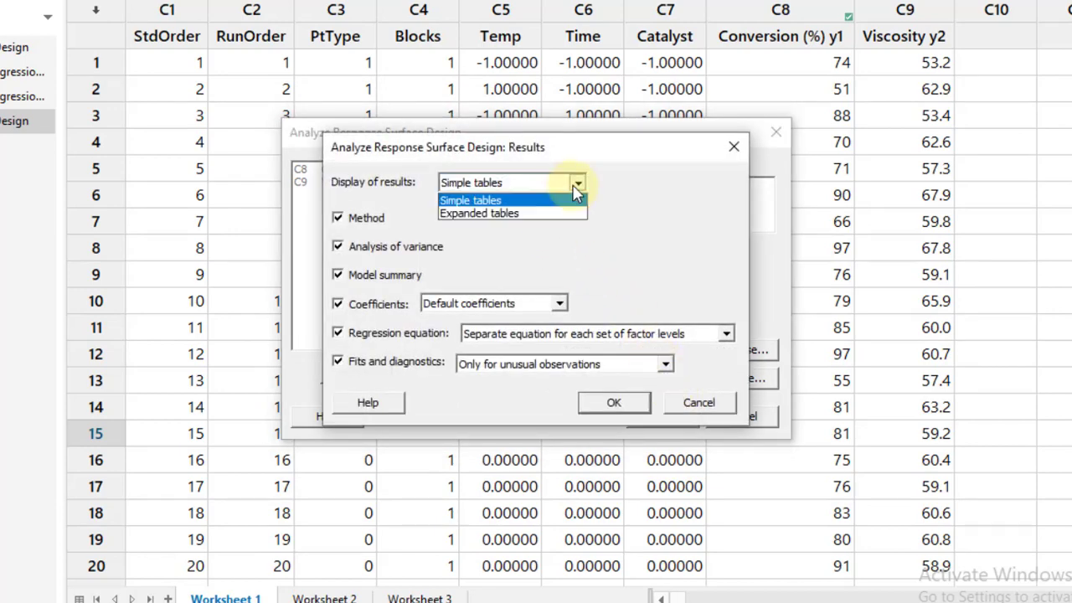
pyautogui.click(479, 213)
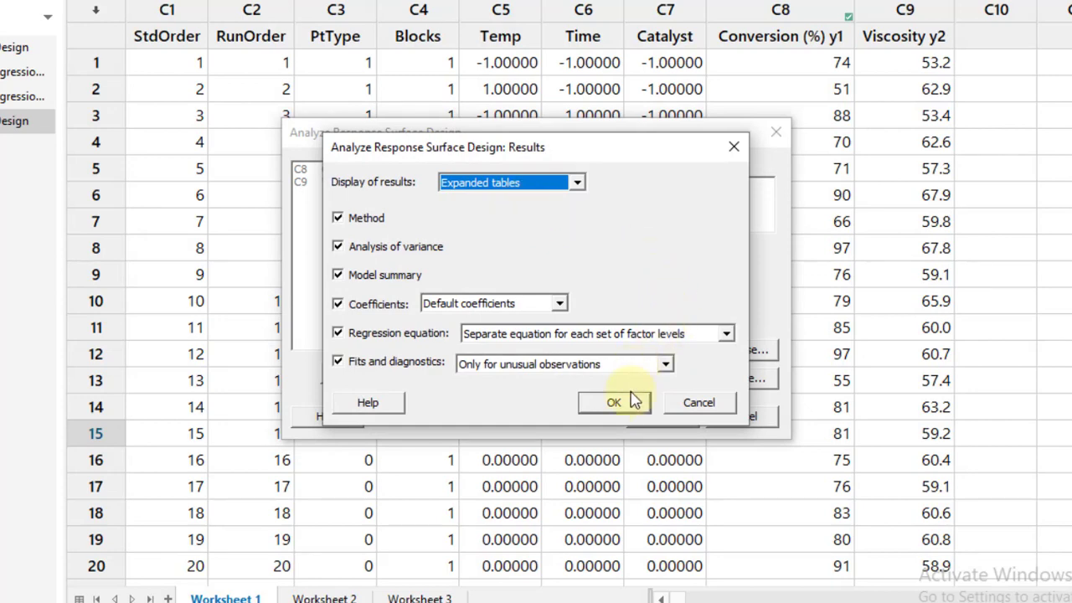
pyautogui.click(614, 402)
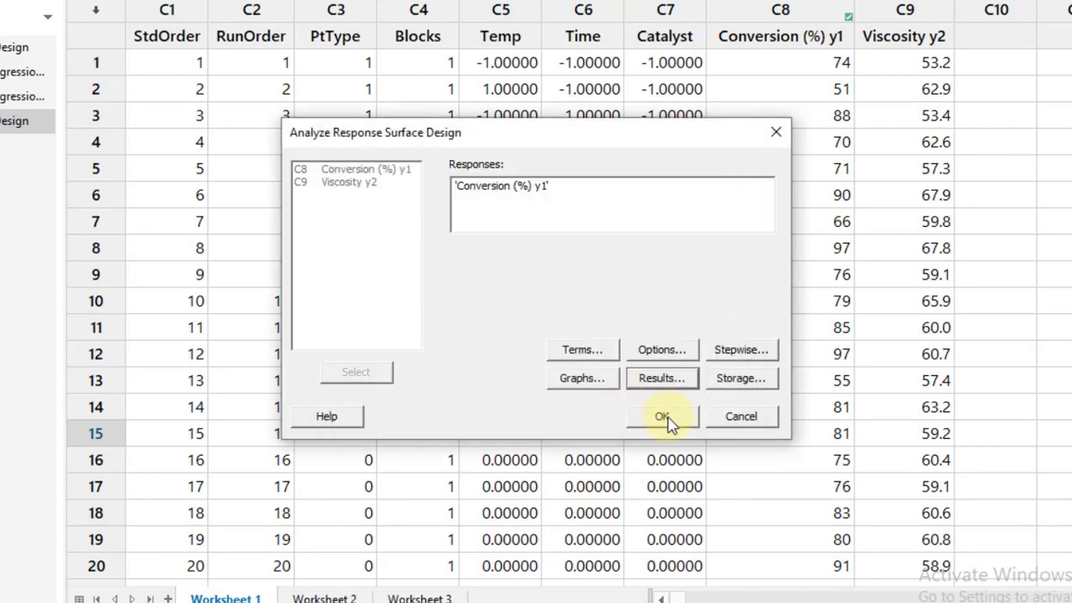
pyautogui.click(661, 417)
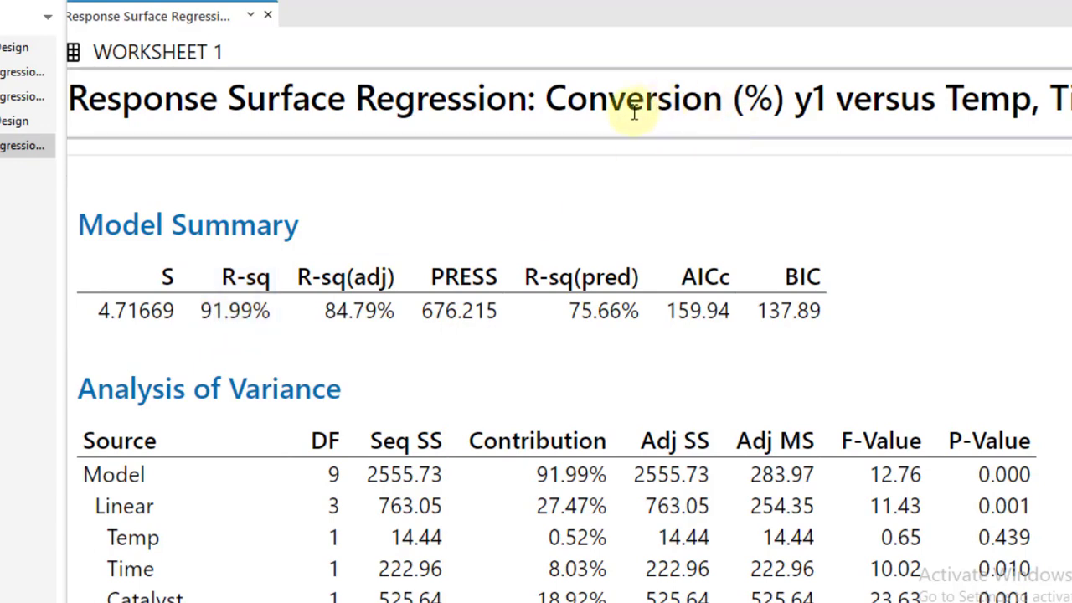
pyautogui.moveTo(997, 116)
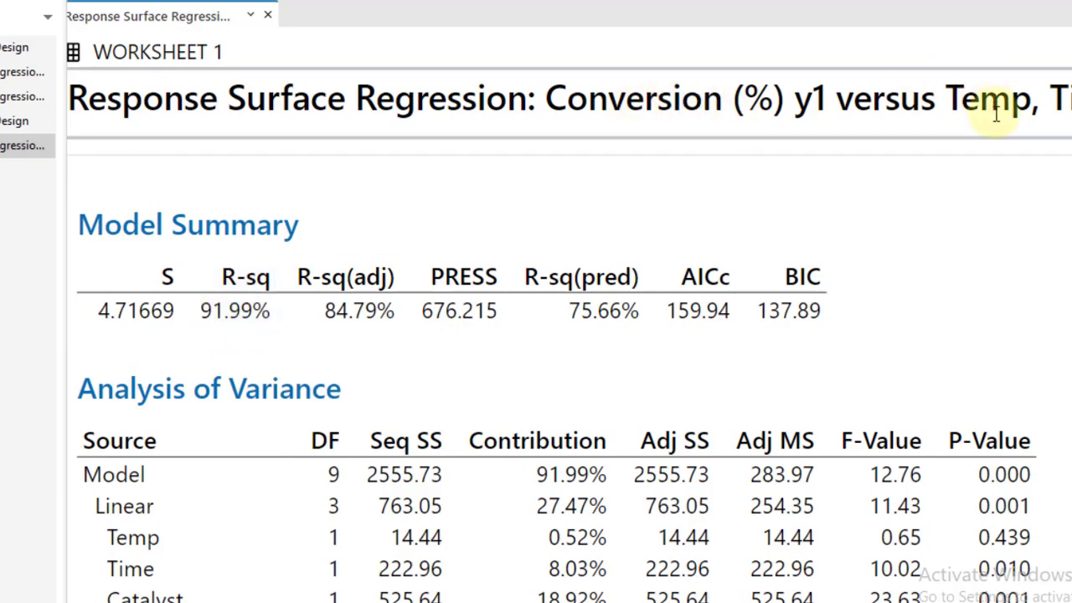
pyautogui.moveTo(991, 172)
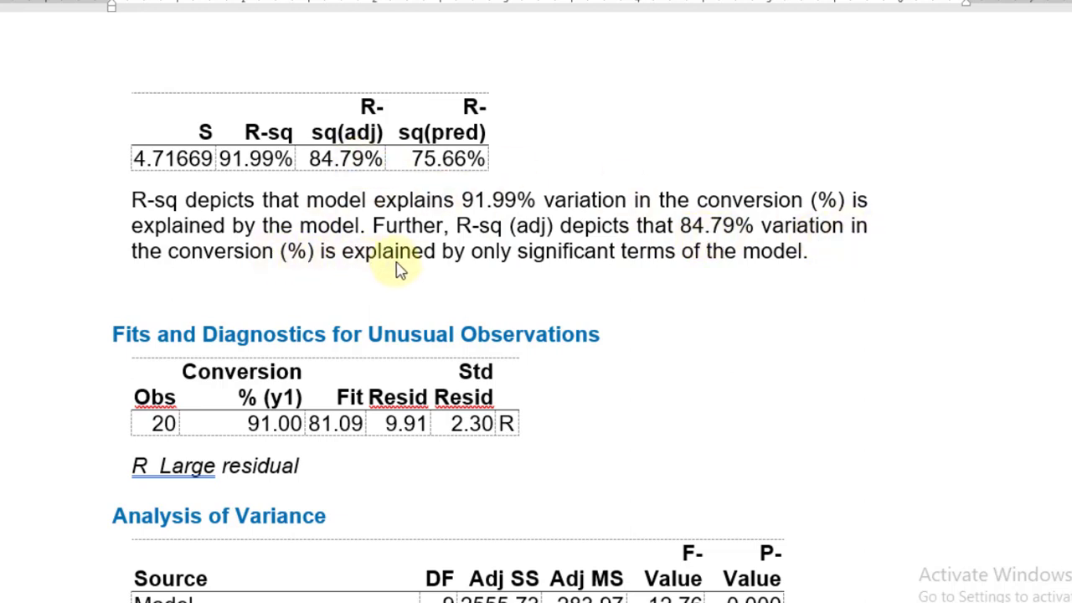
pyautogui.moveTo(754, 284)
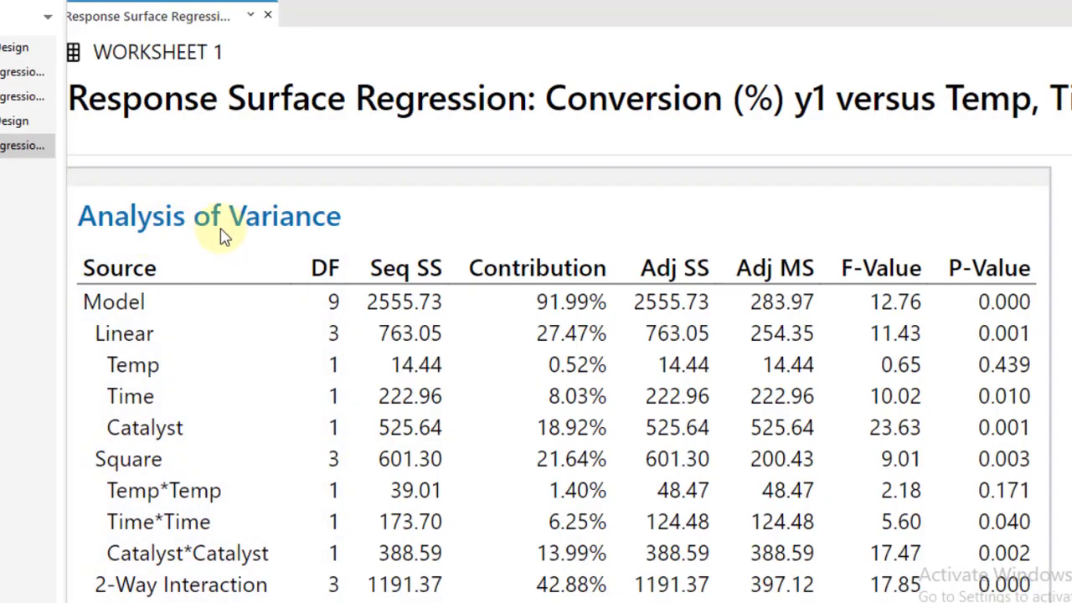
pyautogui.moveTo(247, 239)
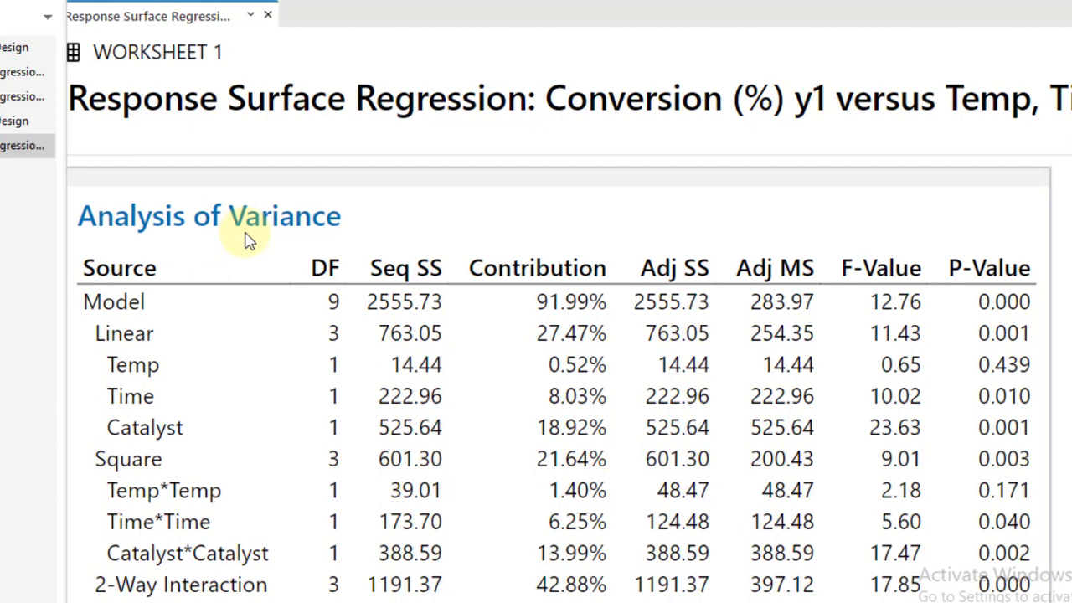
pyautogui.moveTo(1059, 352)
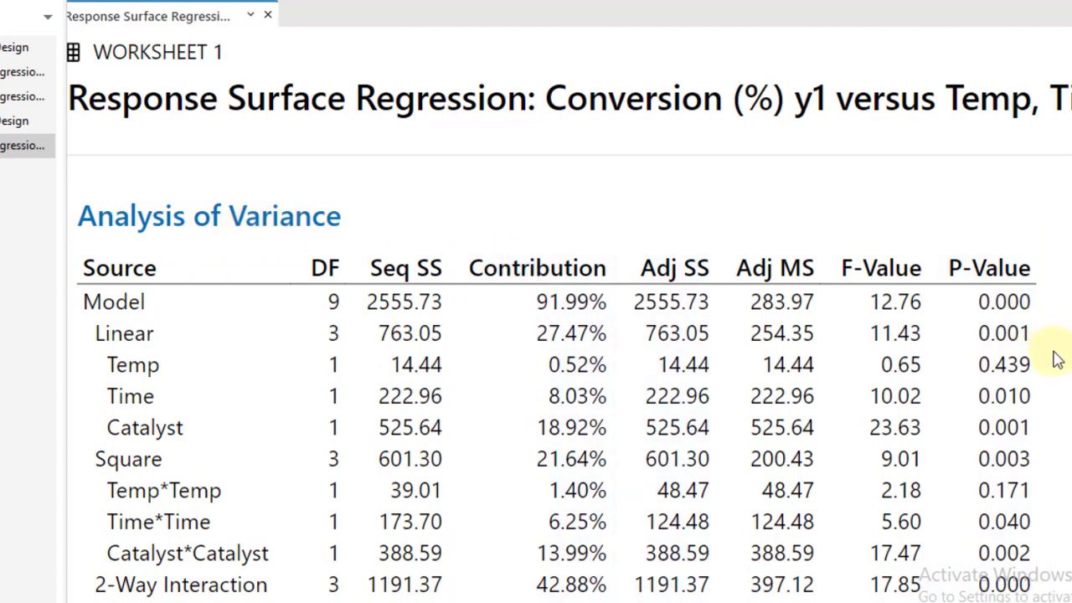
pyautogui.moveTo(37, 440)
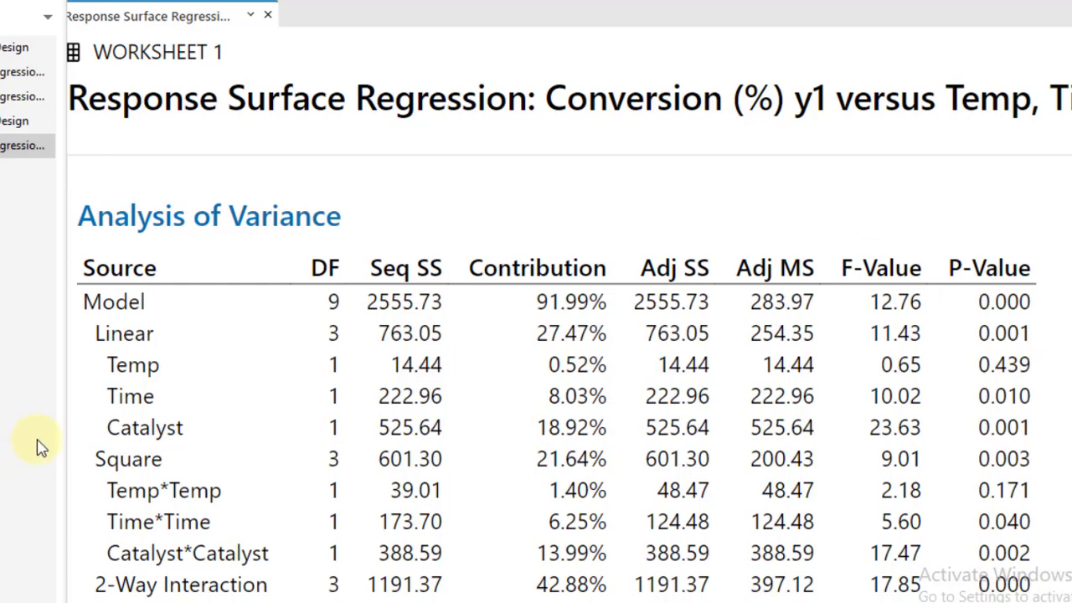
pyautogui.moveTo(779, 456)
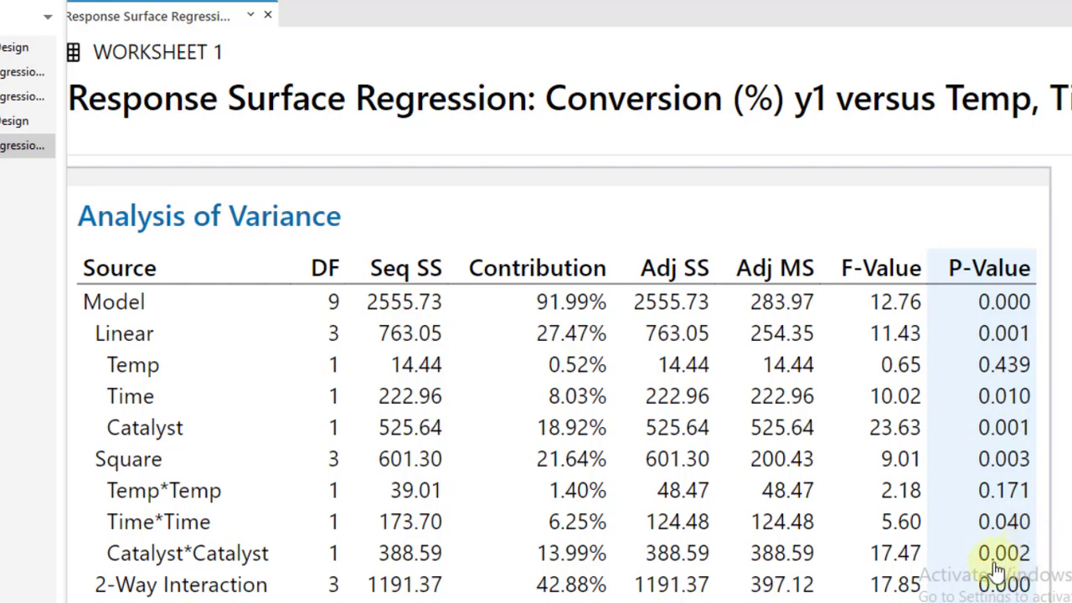
pyautogui.moveTo(1022, 553)
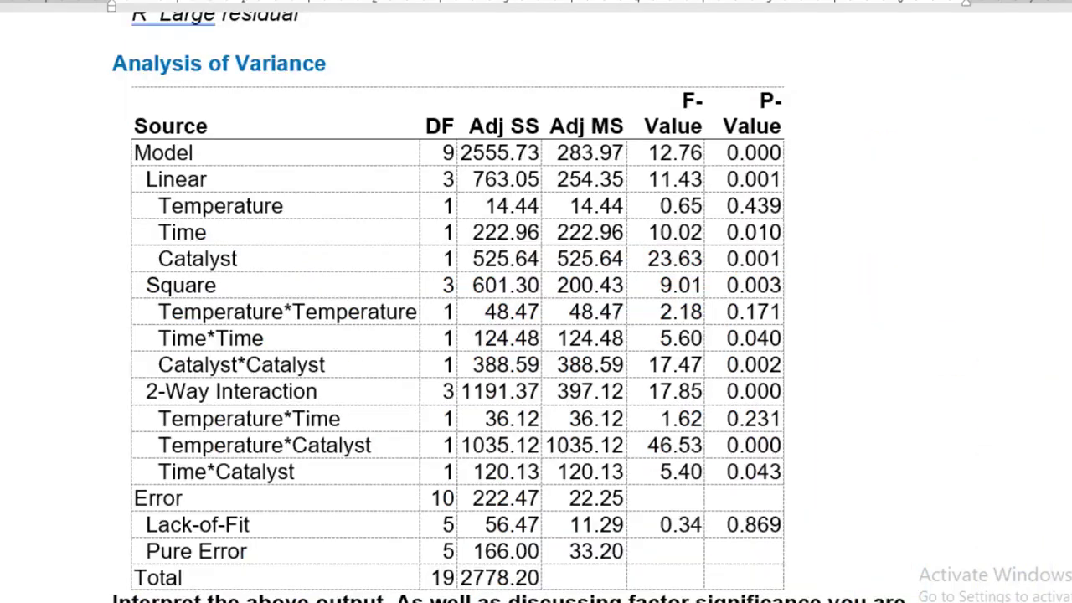
pyautogui.moveTo(640, 398)
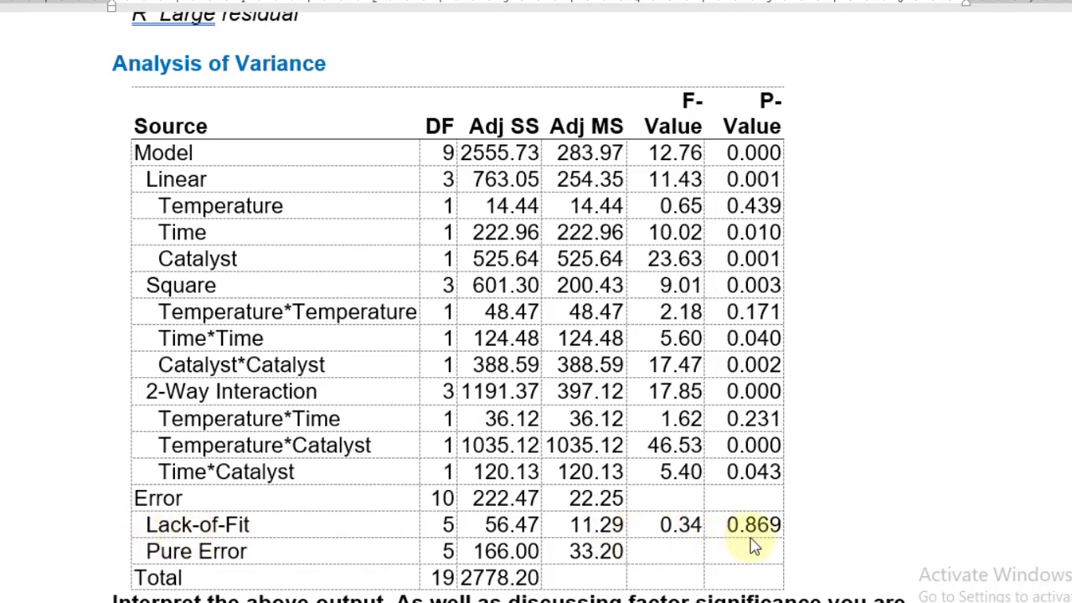
pyautogui.moveTo(767, 545)
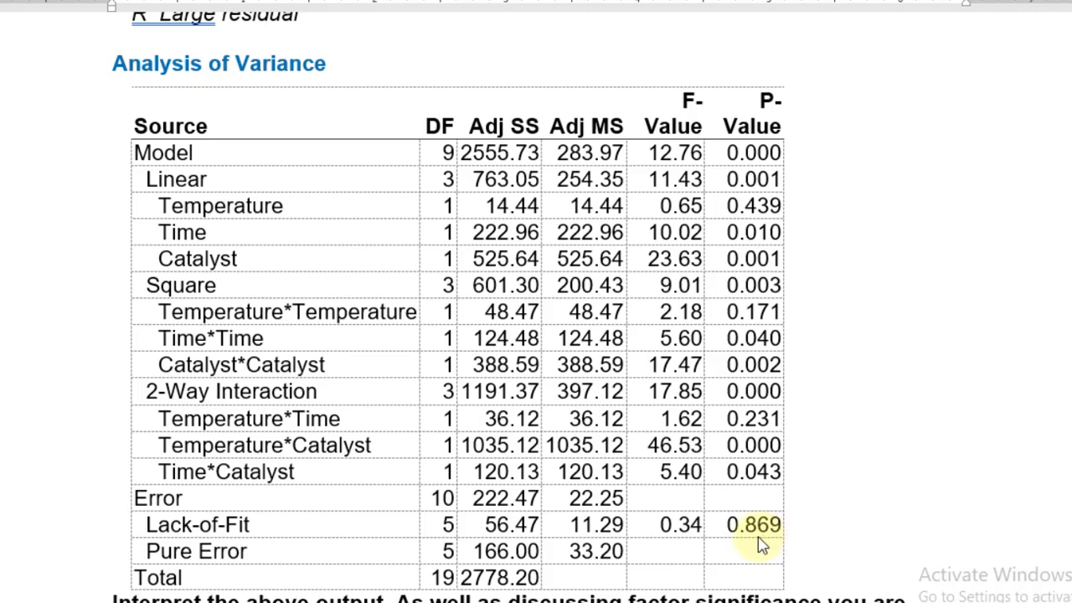
pyautogui.moveTo(748, 544)
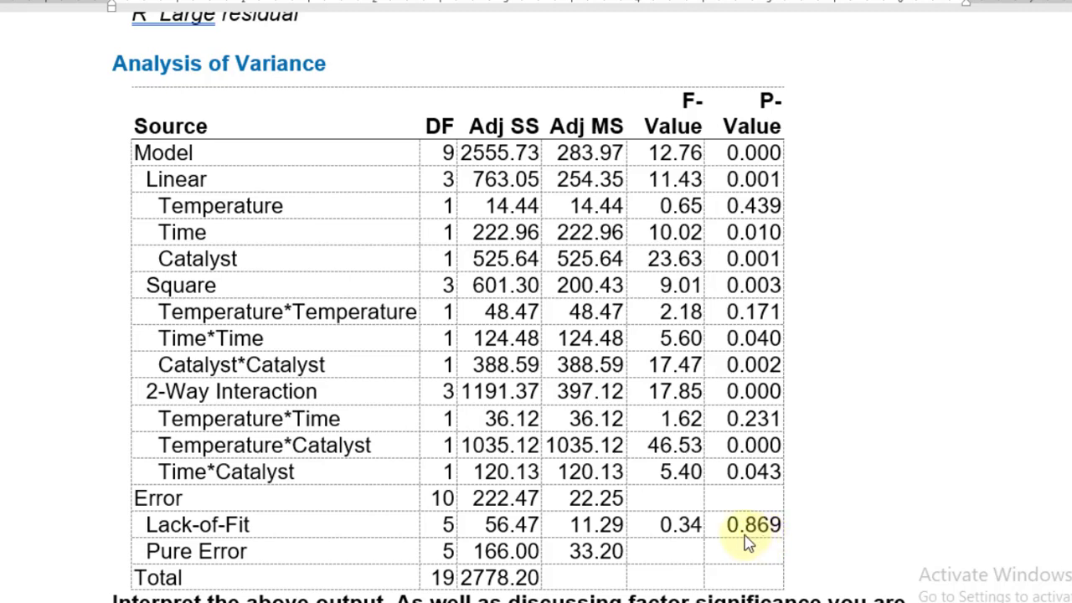
pyautogui.moveTo(758, 540)
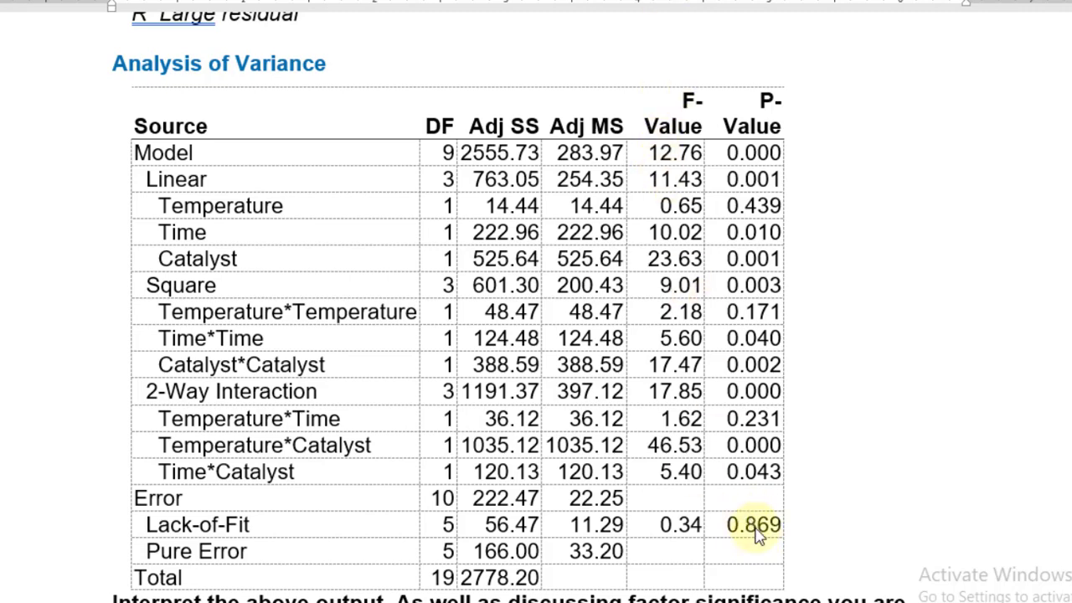
pyautogui.moveTo(766, 559)
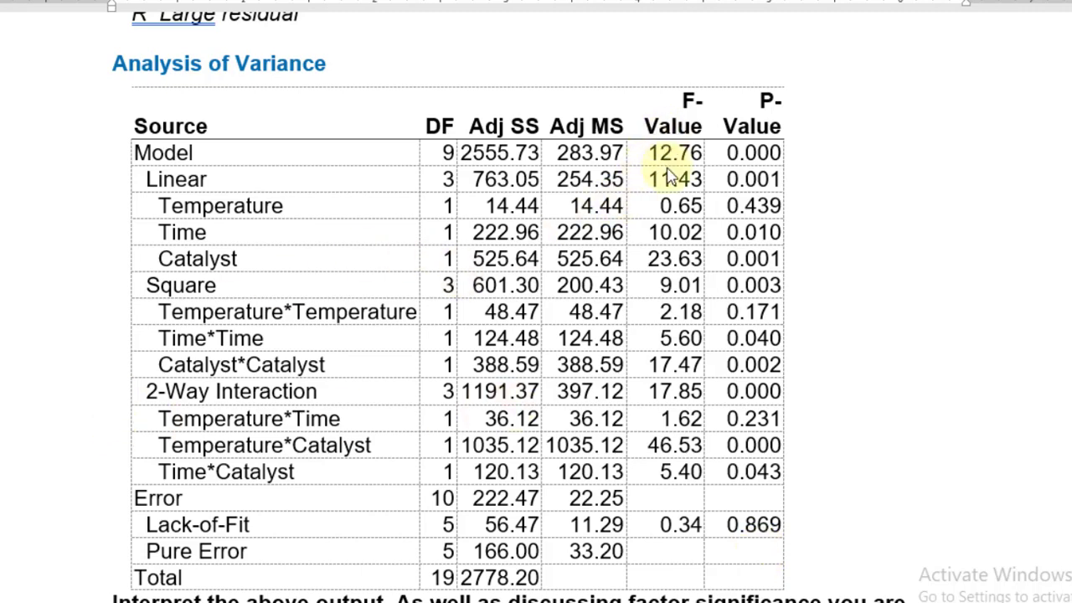
# Scroll the Word report from the ANOVA table to the answer using 0.05 significance.
pyautogui.scroll(-3)
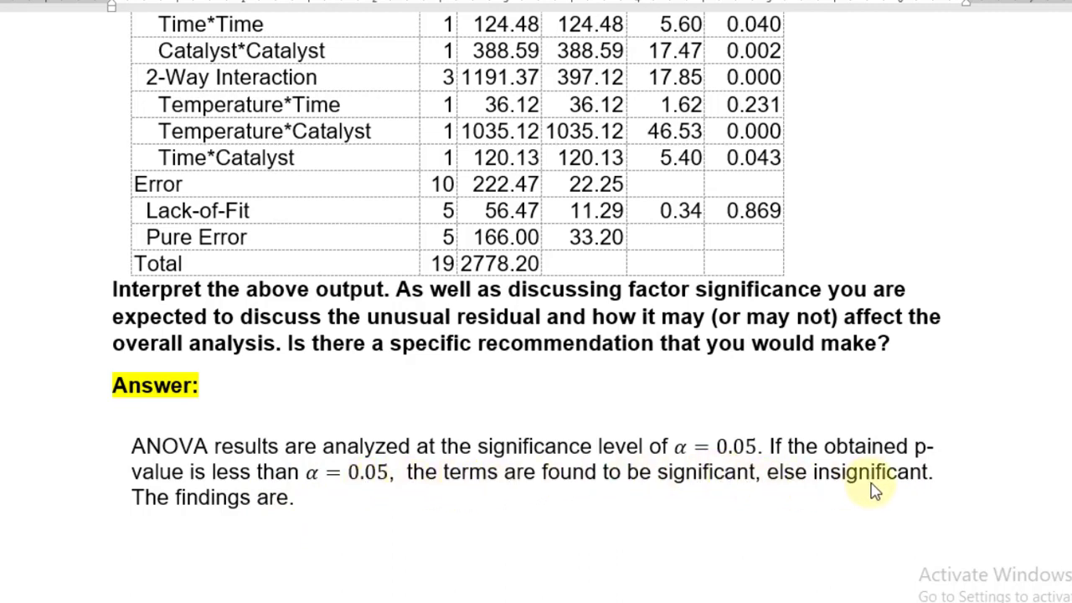
pyautogui.scroll(-3)
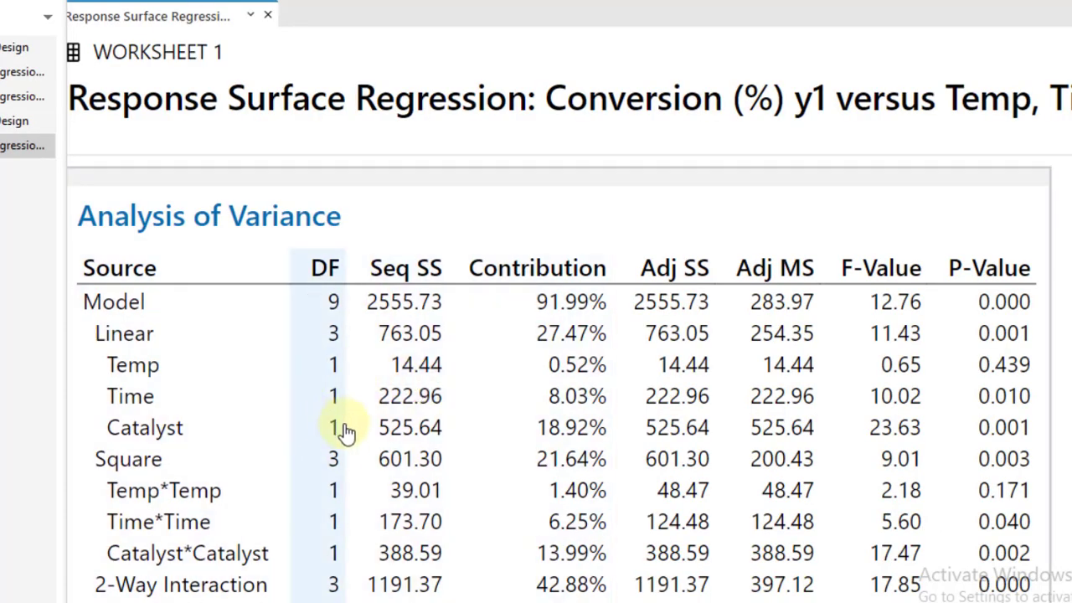
# Scroll the conversion ANOVA table and select its Adj MS and Contribution columns.
pyautogui.scroll(-3)
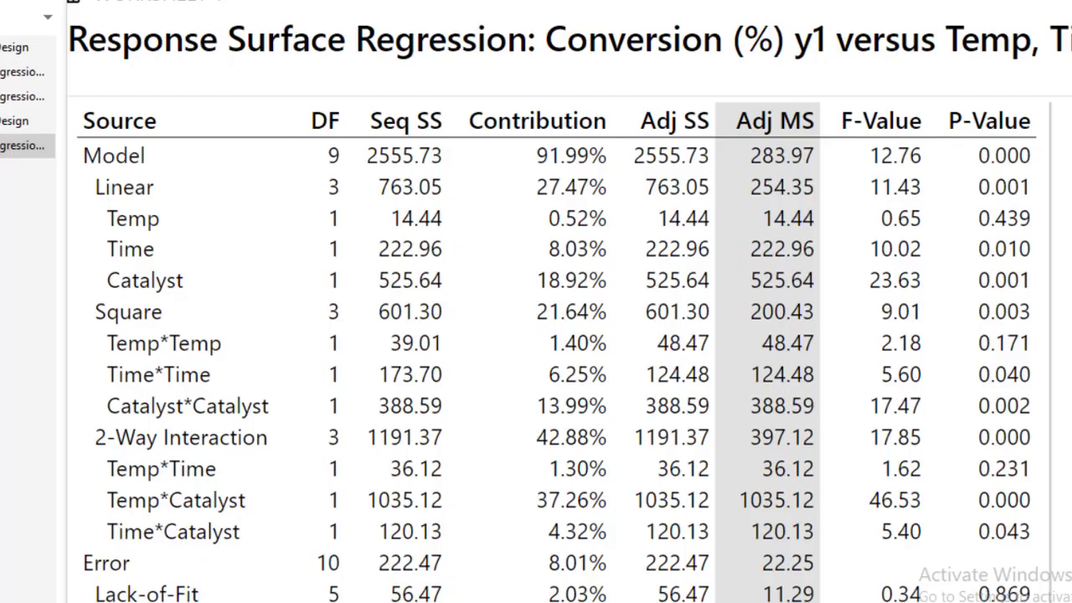
pyautogui.click(406, 280)
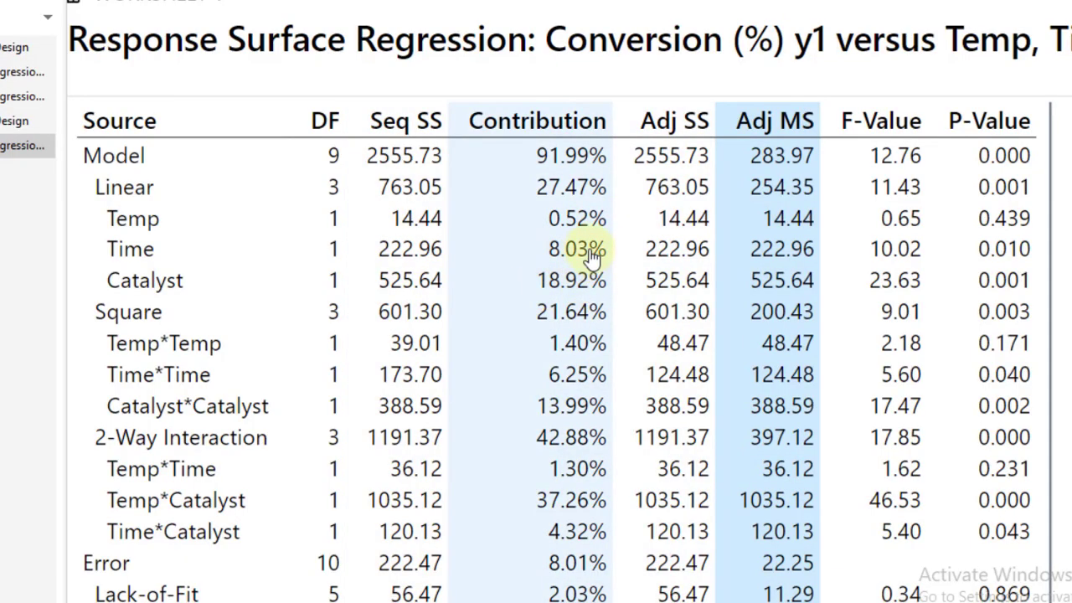
pyautogui.click(772, 119)
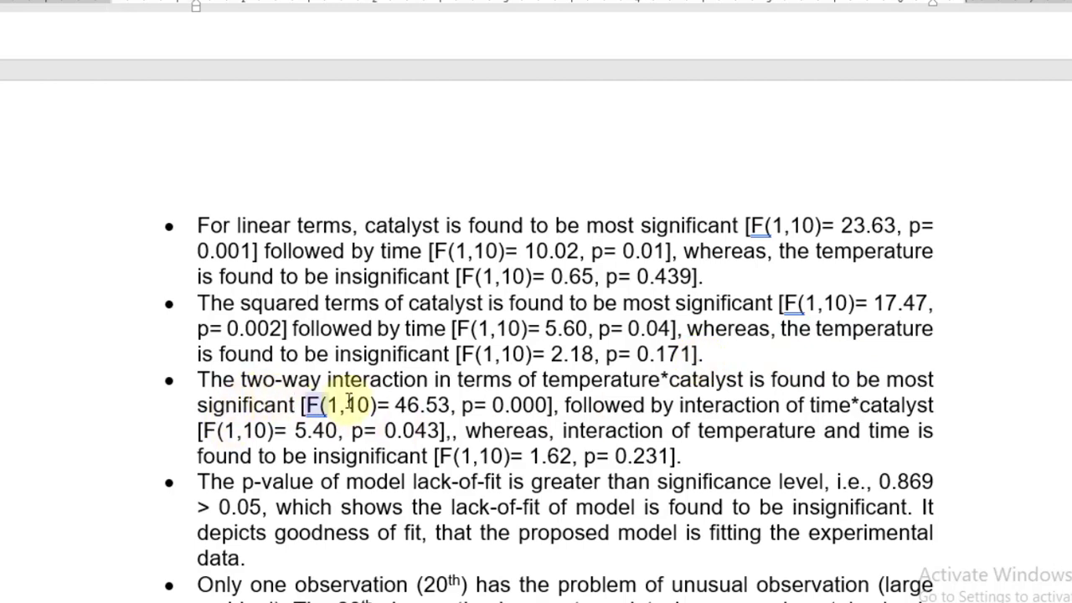
pyautogui.moveTo(666, 391)
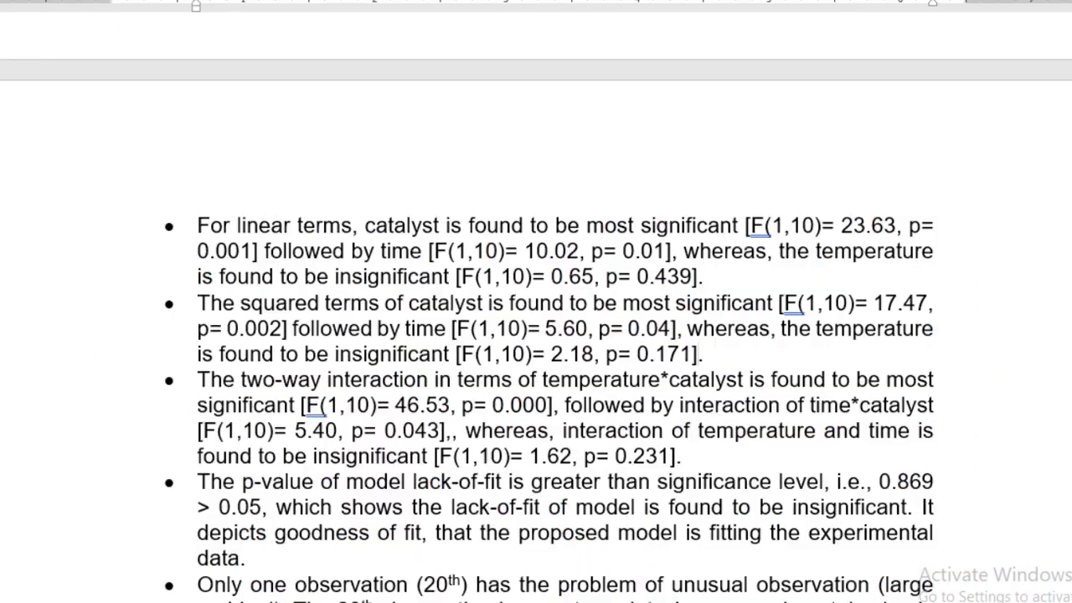
# Double-click in the Word report's bulleted findings on significant terms and lack-of-fit.
pyautogui.doubleClick(659, 405)
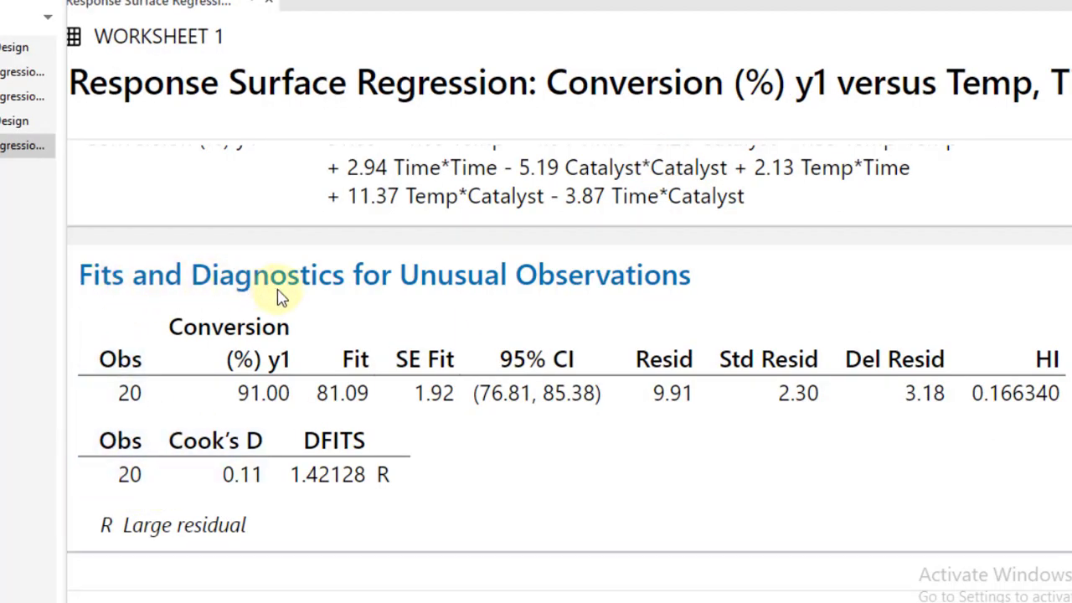
pyautogui.moveTo(654, 293)
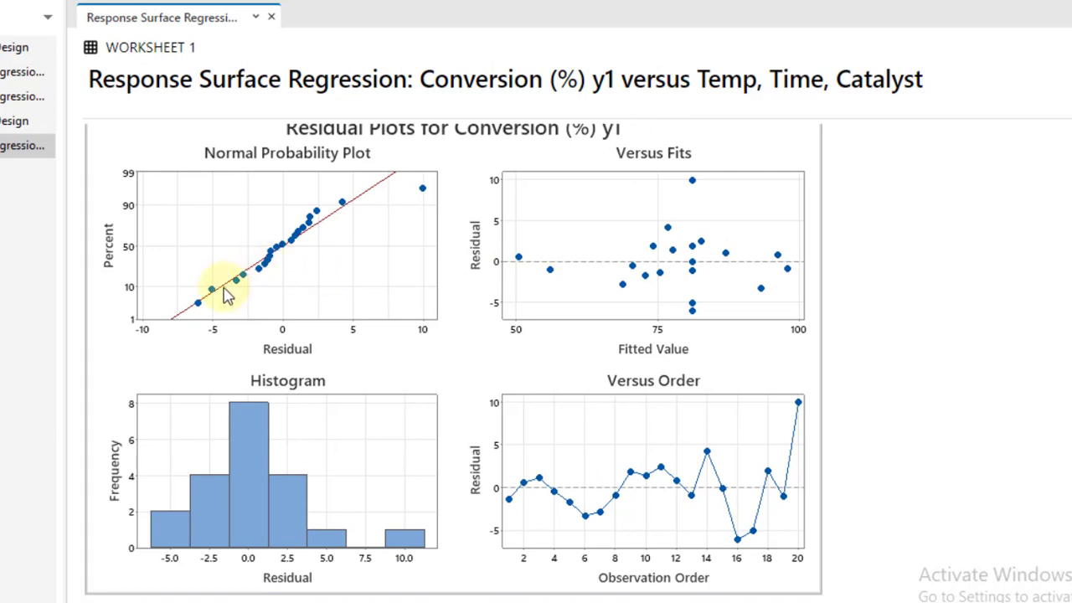
pyautogui.moveTo(226, 300)
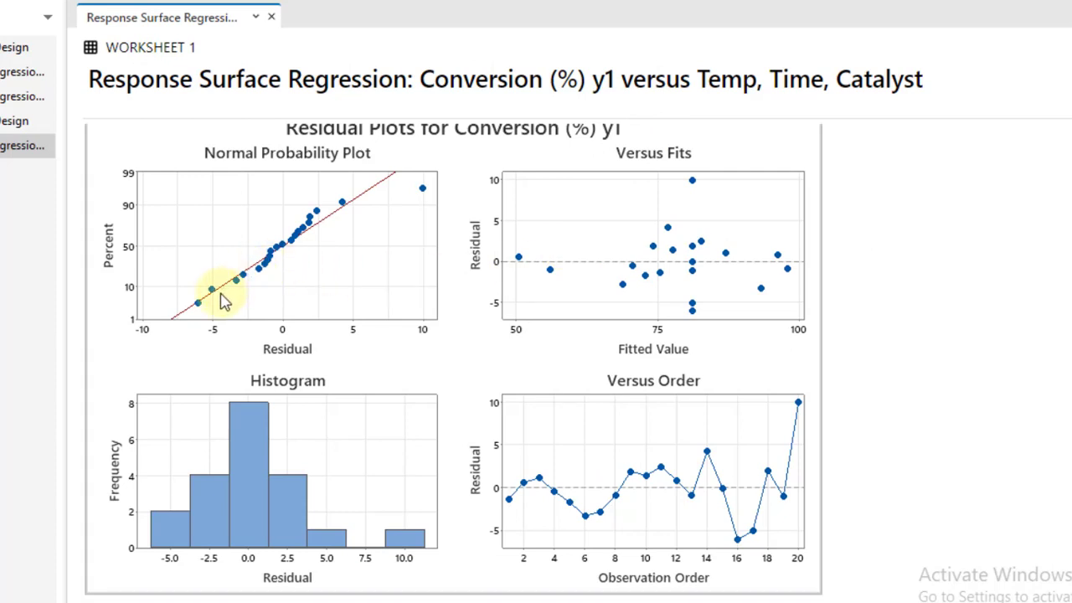
pyautogui.moveTo(199, 243)
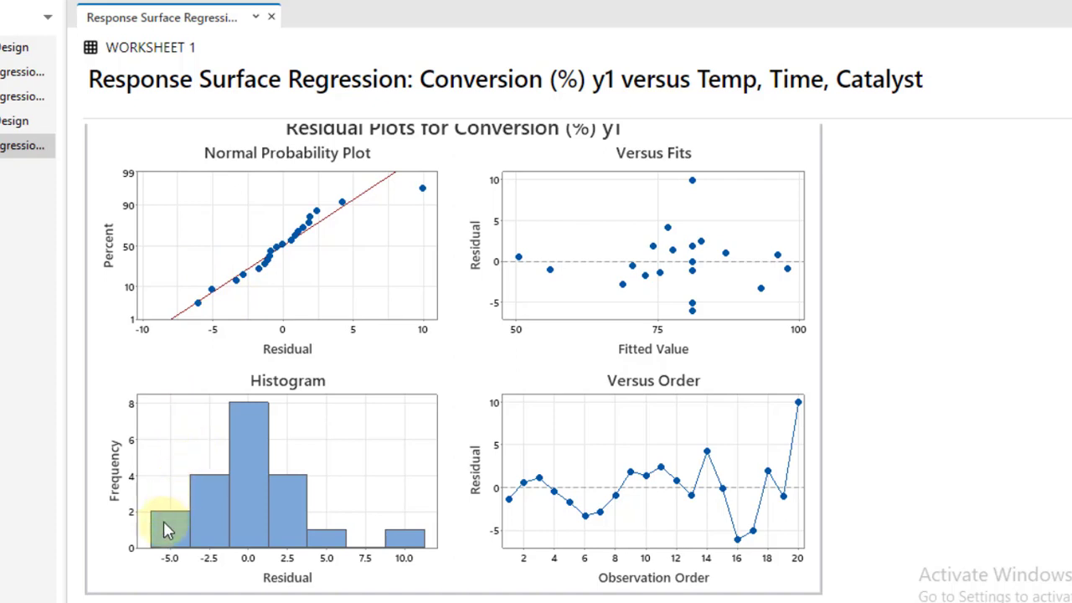
pyautogui.moveTo(306, 264)
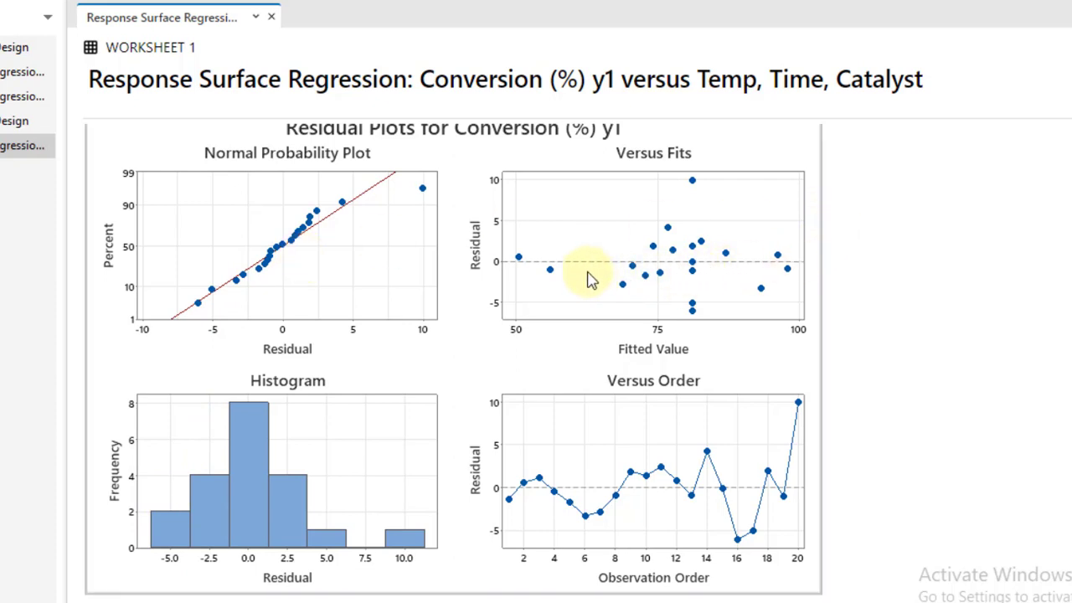
pyautogui.moveTo(791, 268)
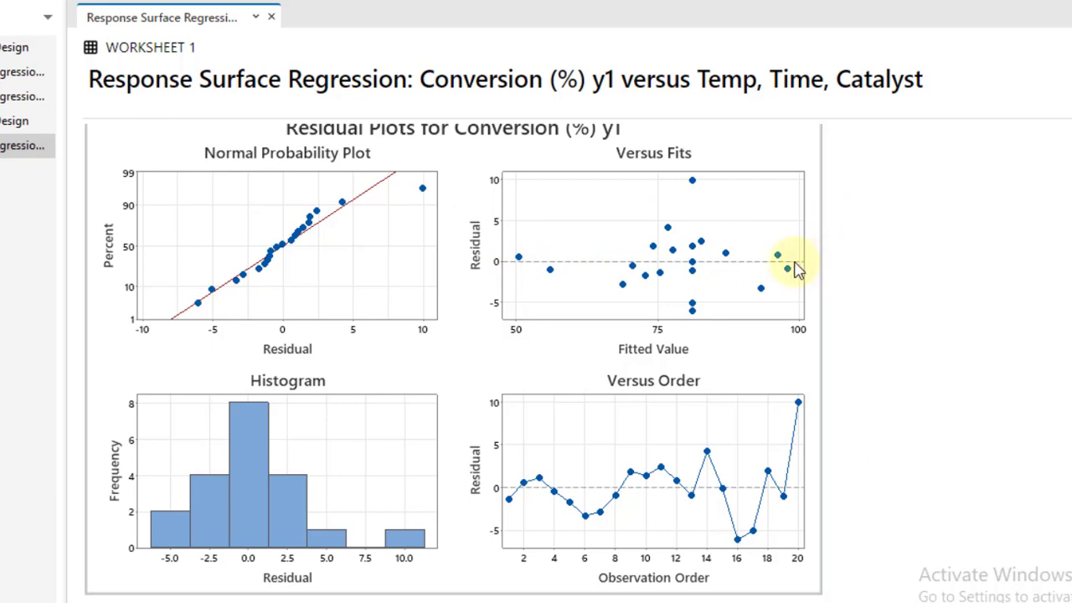
pyautogui.moveTo(586, 272)
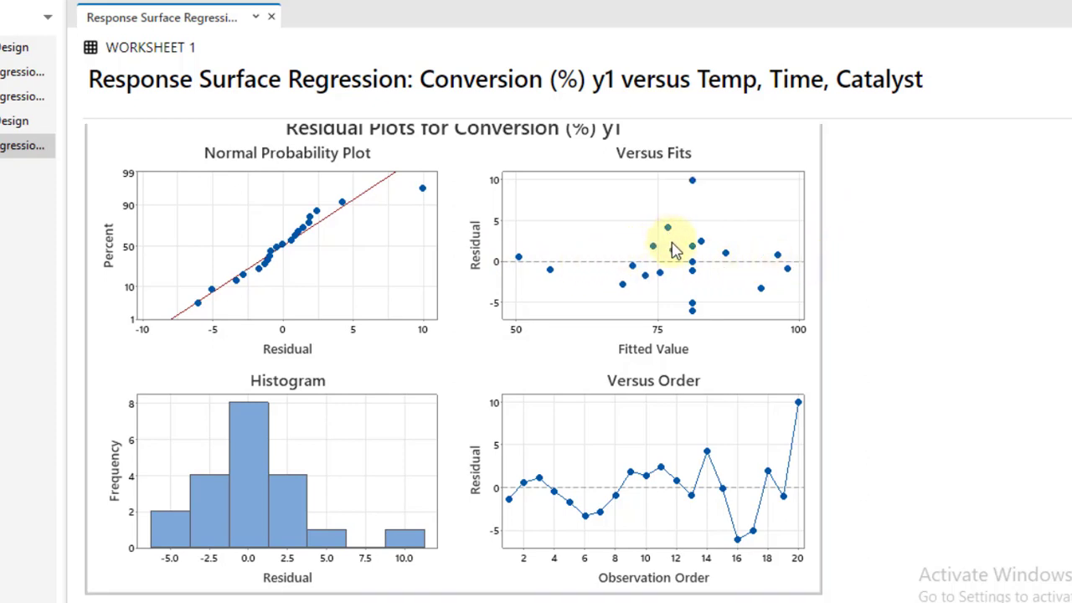
pyautogui.moveTo(750, 319)
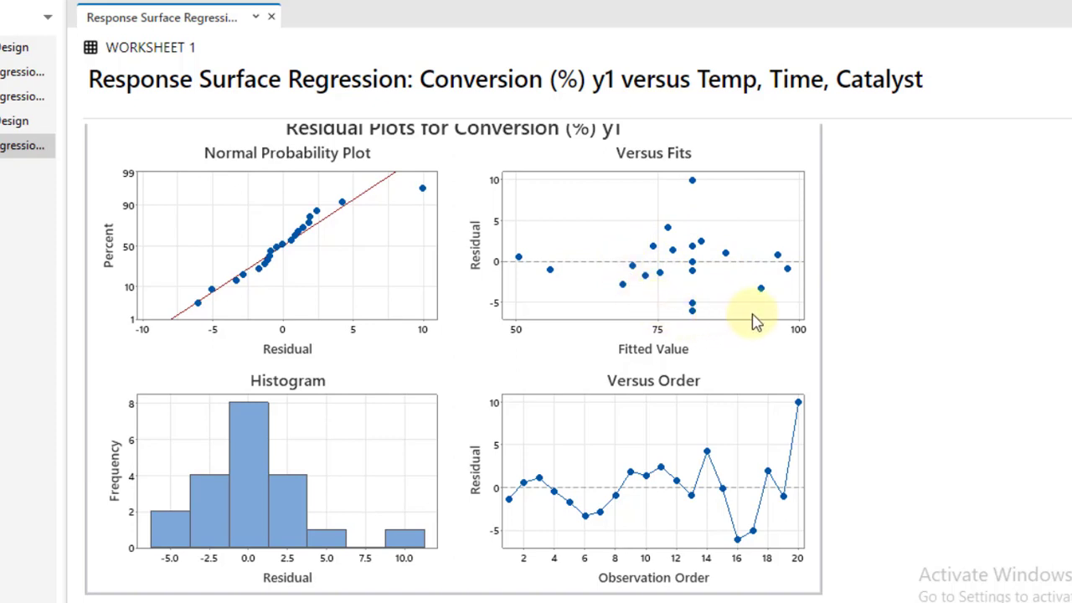
pyautogui.moveTo(754, 373)
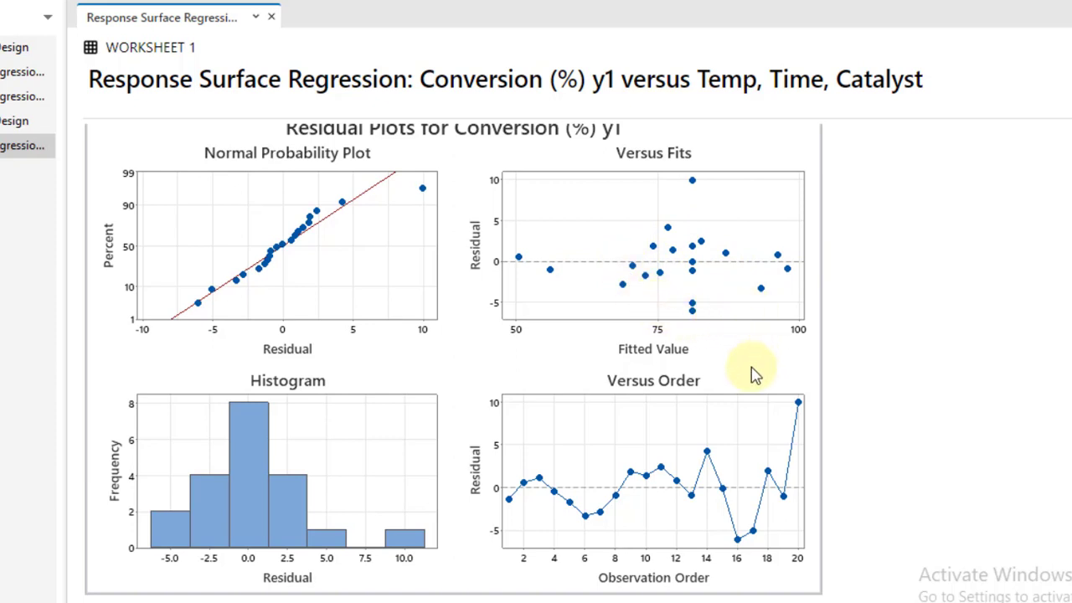
pyautogui.moveTo(657, 532)
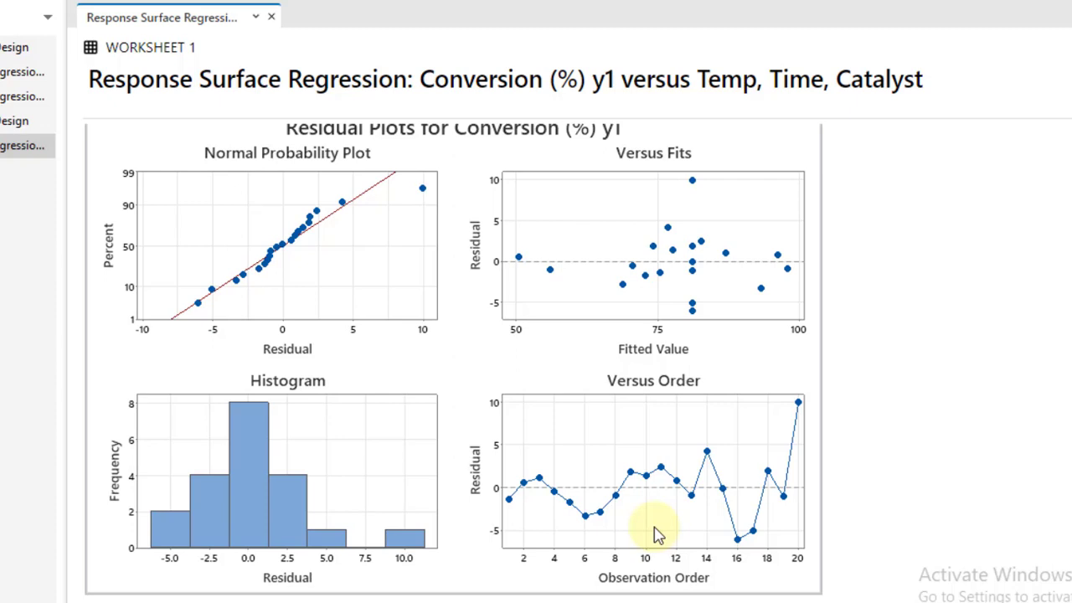
pyautogui.moveTo(593, 493)
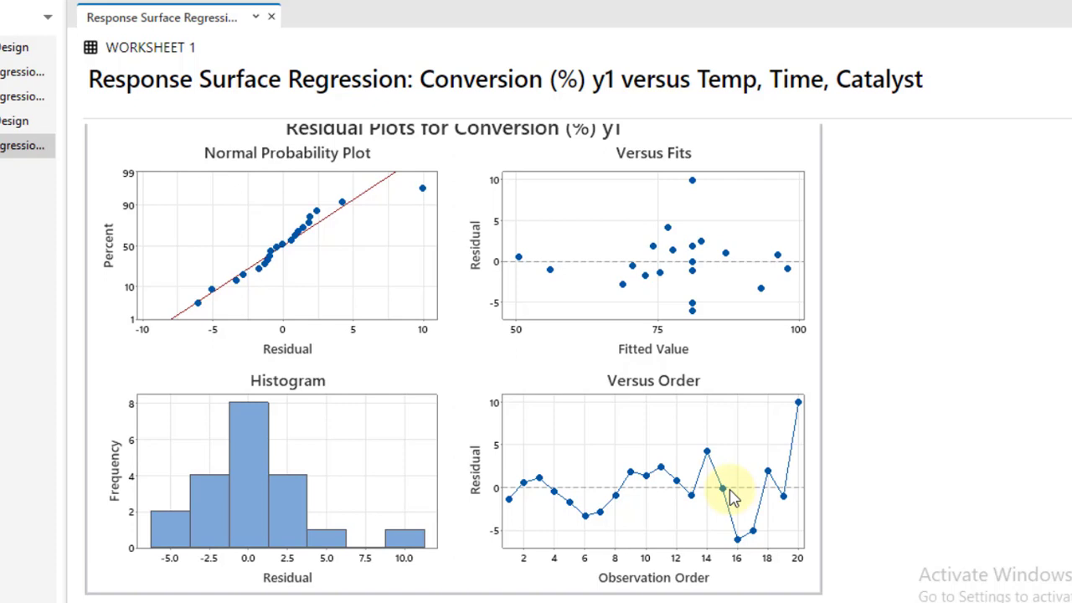
pyautogui.moveTo(662, 268)
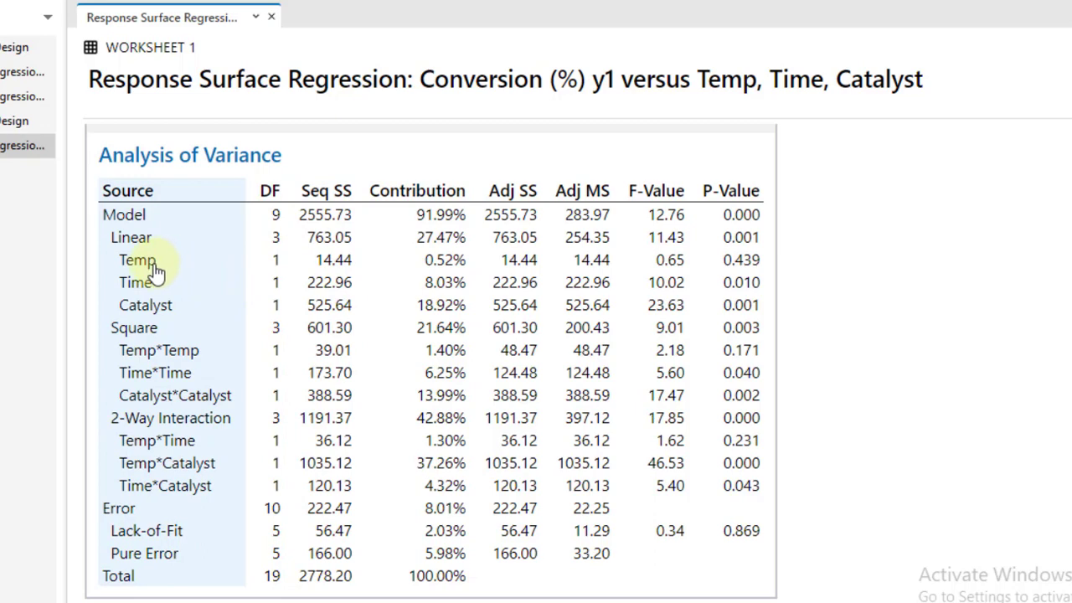
pyautogui.moveTo(235, 293)
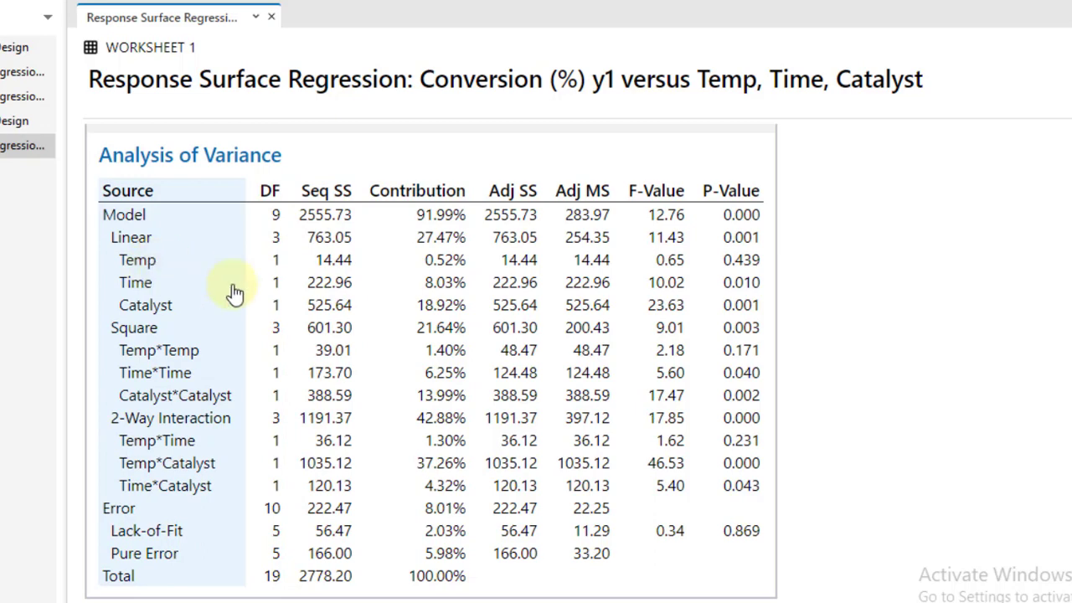
pyautogui.moveTo(186, 375)
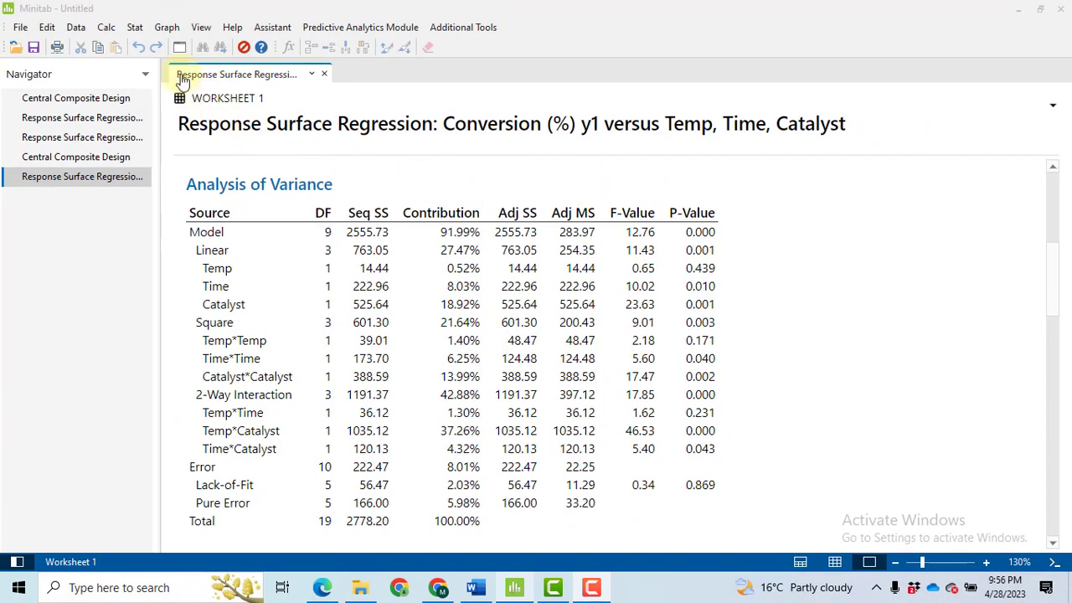
# Remove B:Time, AA and AB from the response surface model terms and rerun.
pyautogui.click(134, 27)
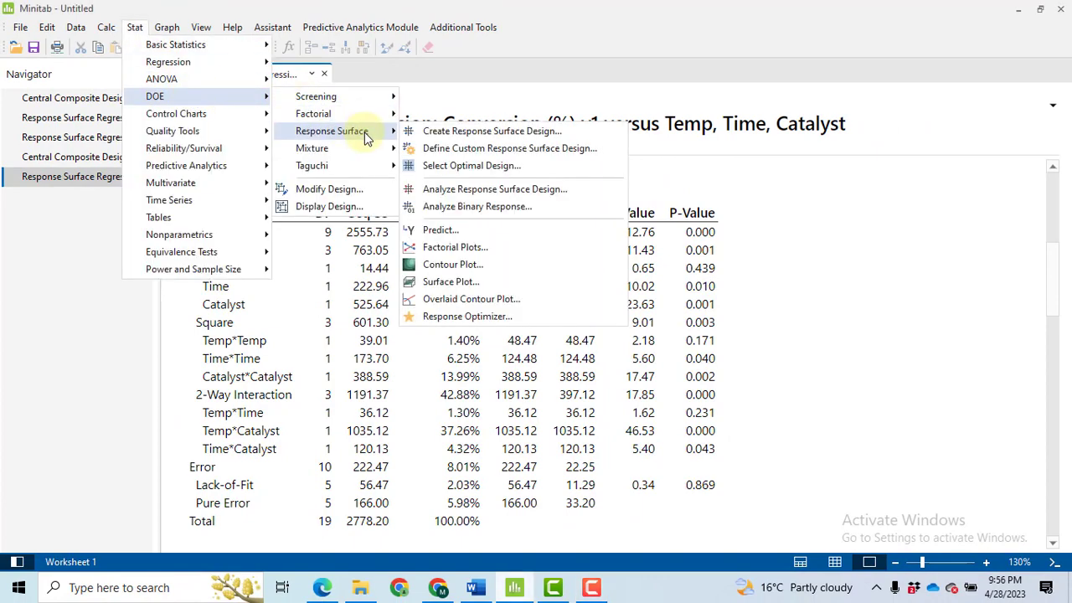
pyautogui.click(494, 188)
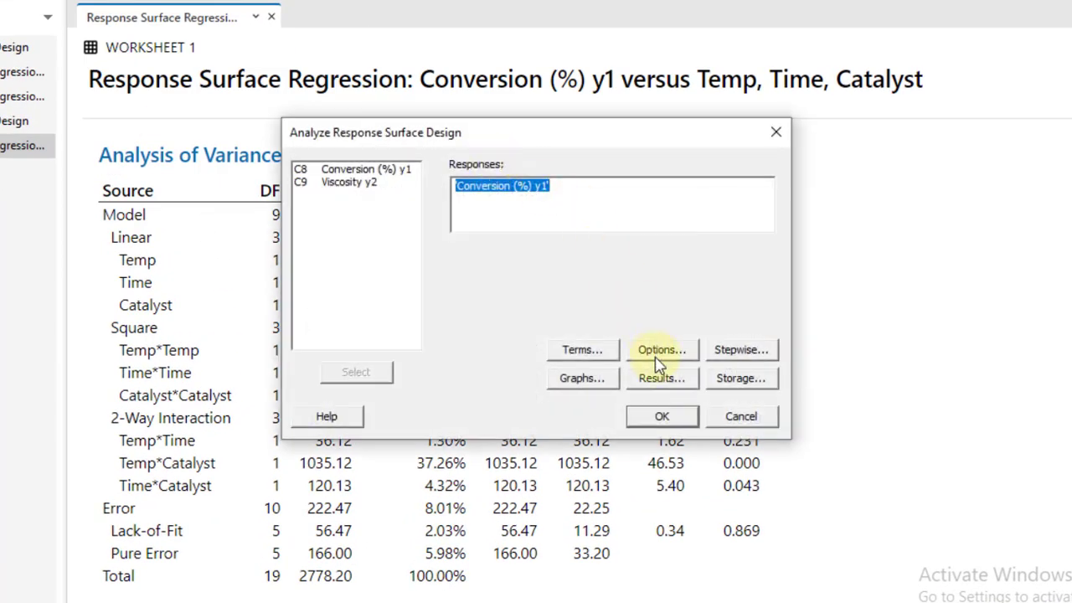
pyautogui.click(582, 349)
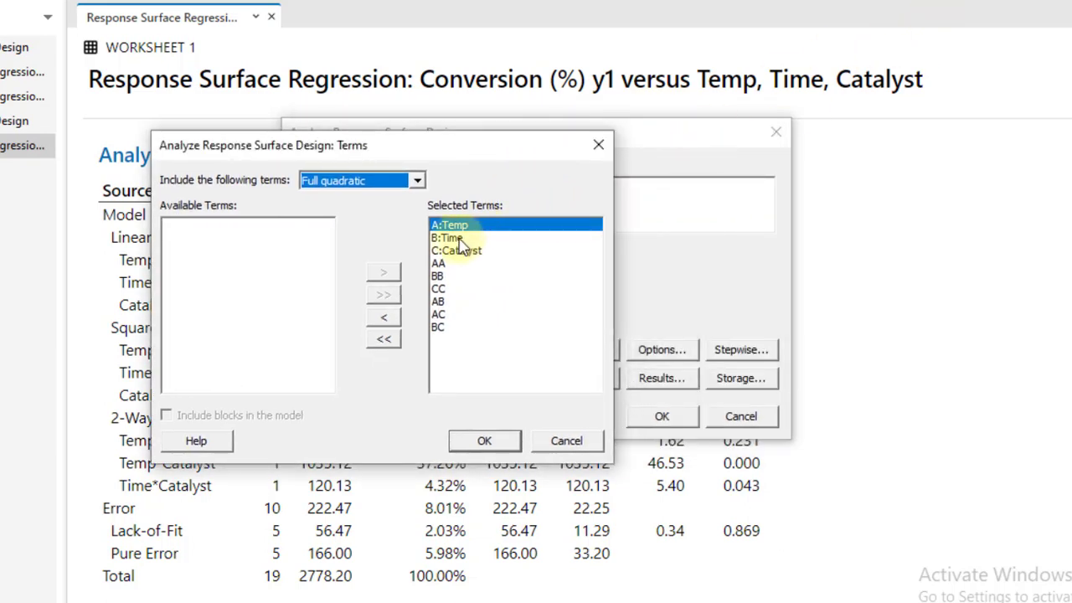
pyautogui.click(446, 237)
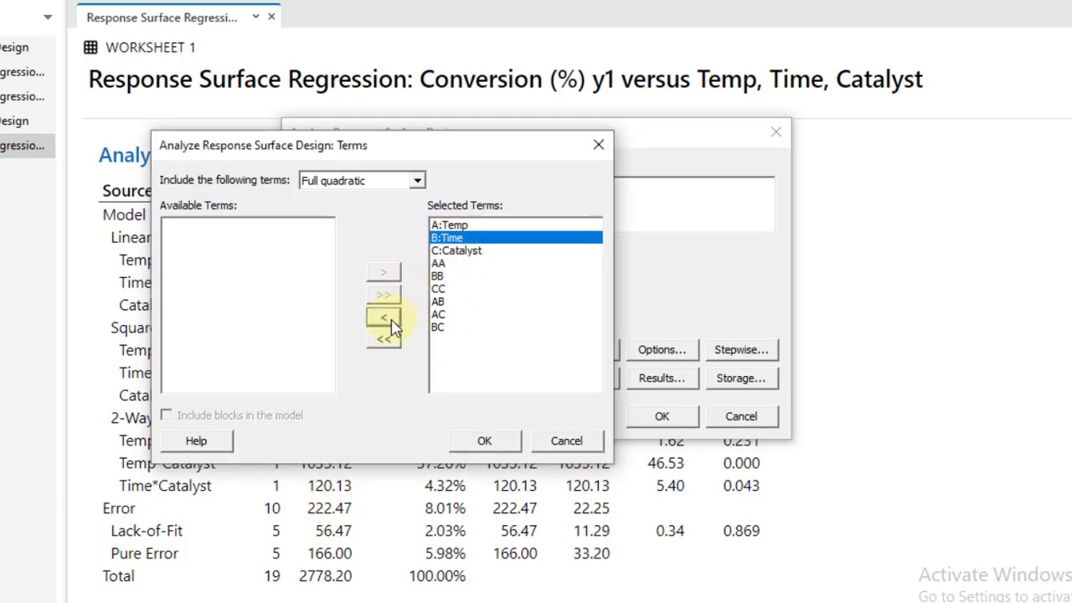
pyautogui.click(383, 316)
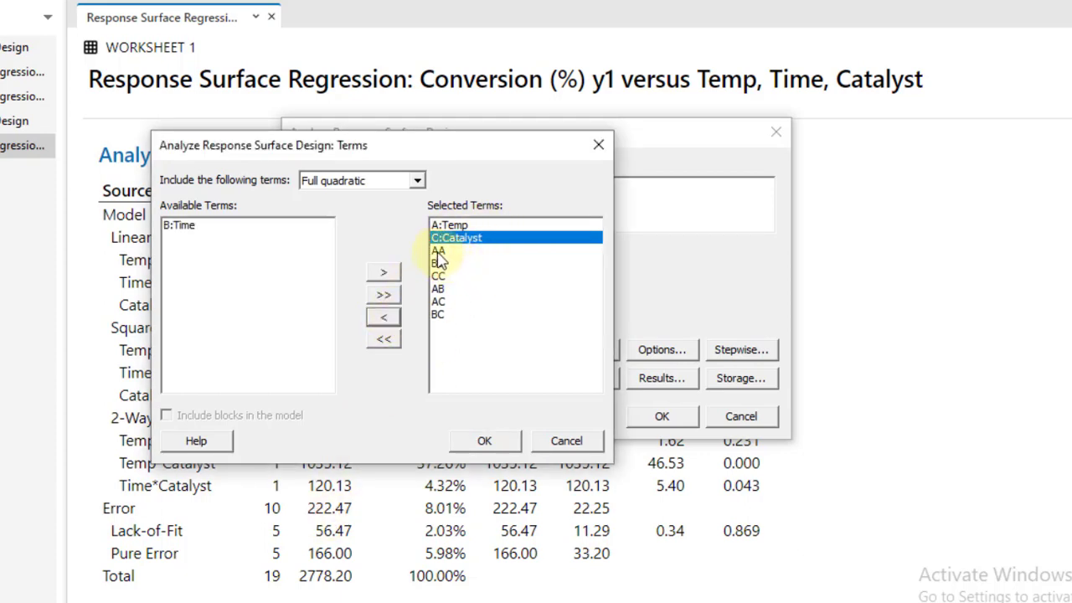
pyautogui.click(383, 316)
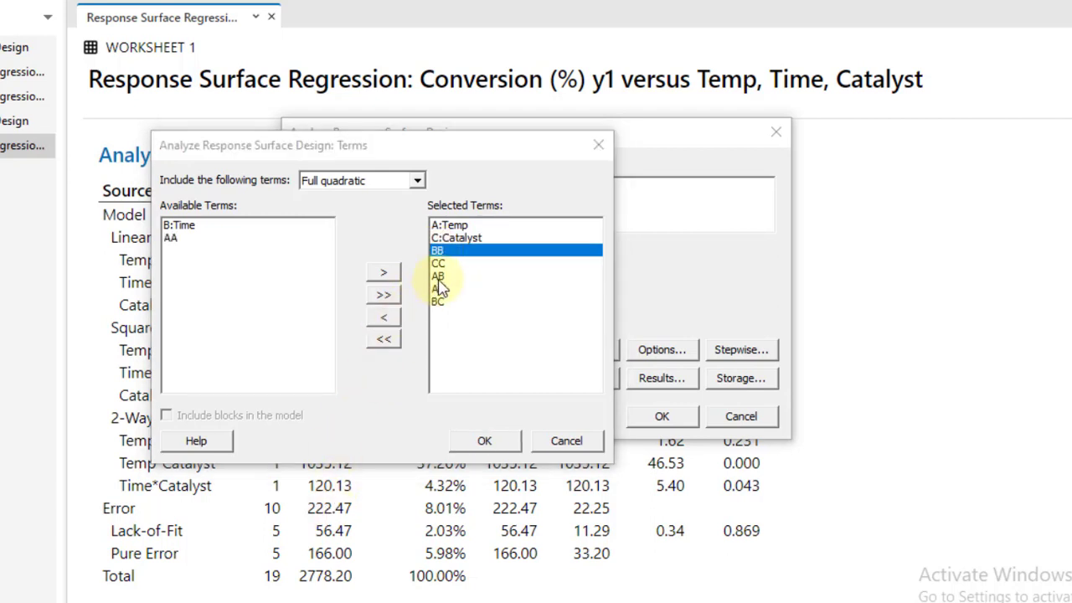
pyautogui.click(382, 317)
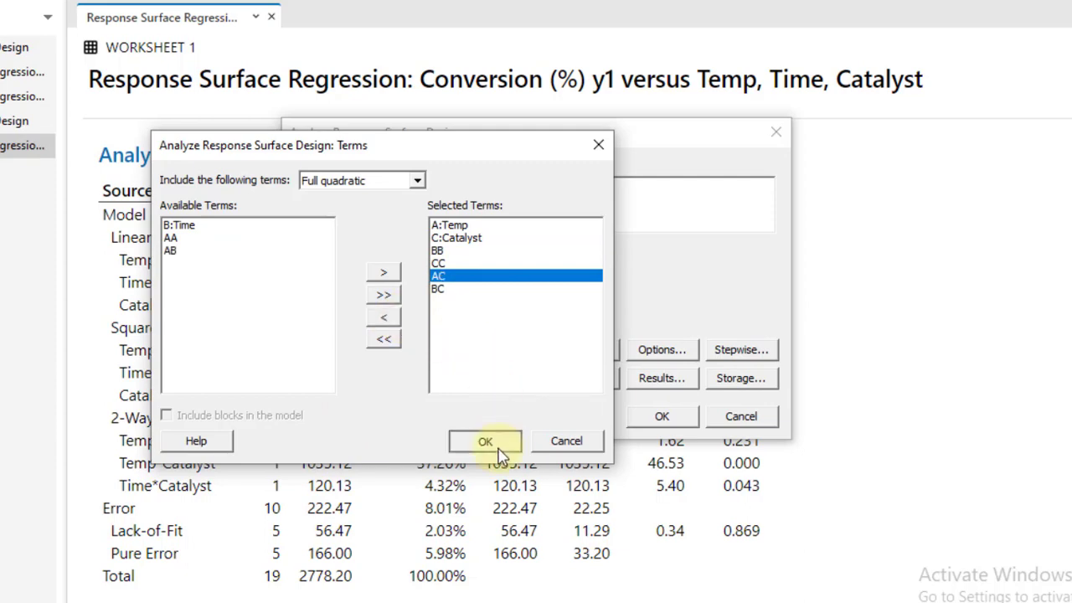
pyautogui.click(485, 441)
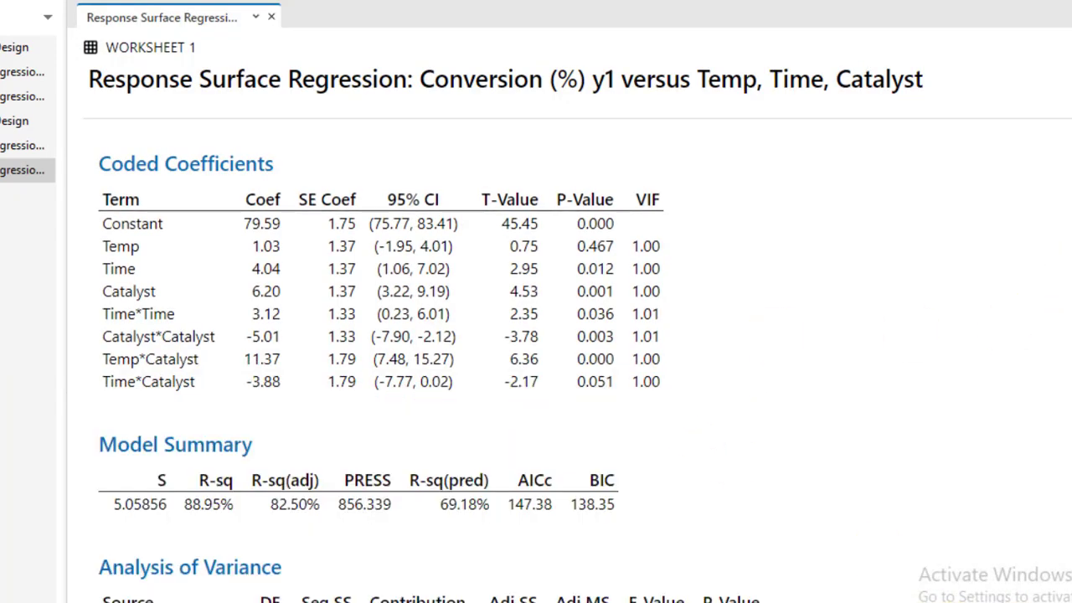
# Scroll through the reduced conversion model output to its uncoded regression equation and flagged observation 20.
pyautogui.scroll(-3)
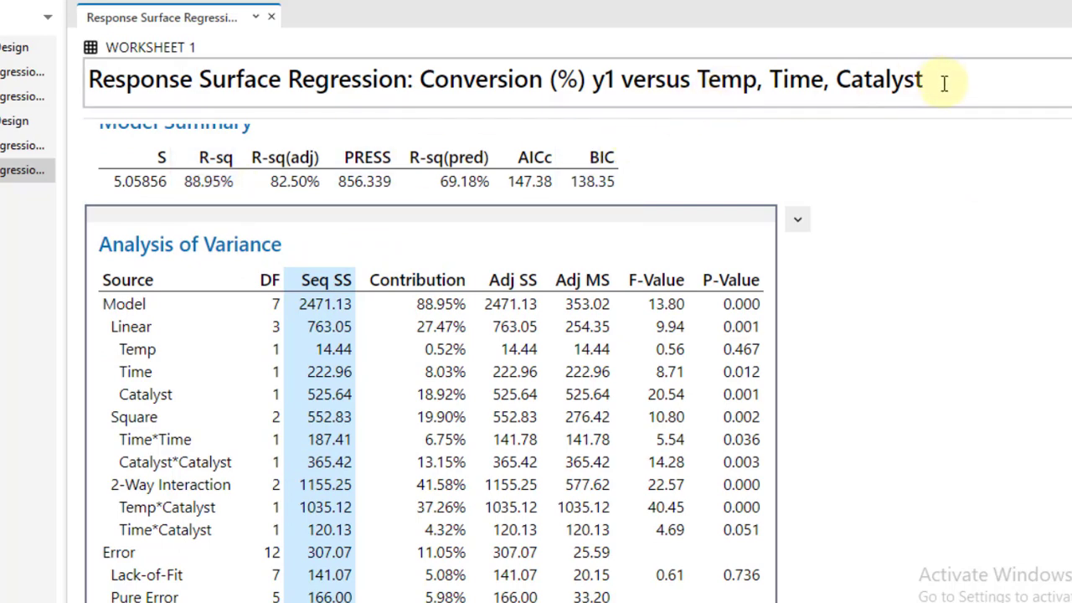
pyautogui.scroll(-3)
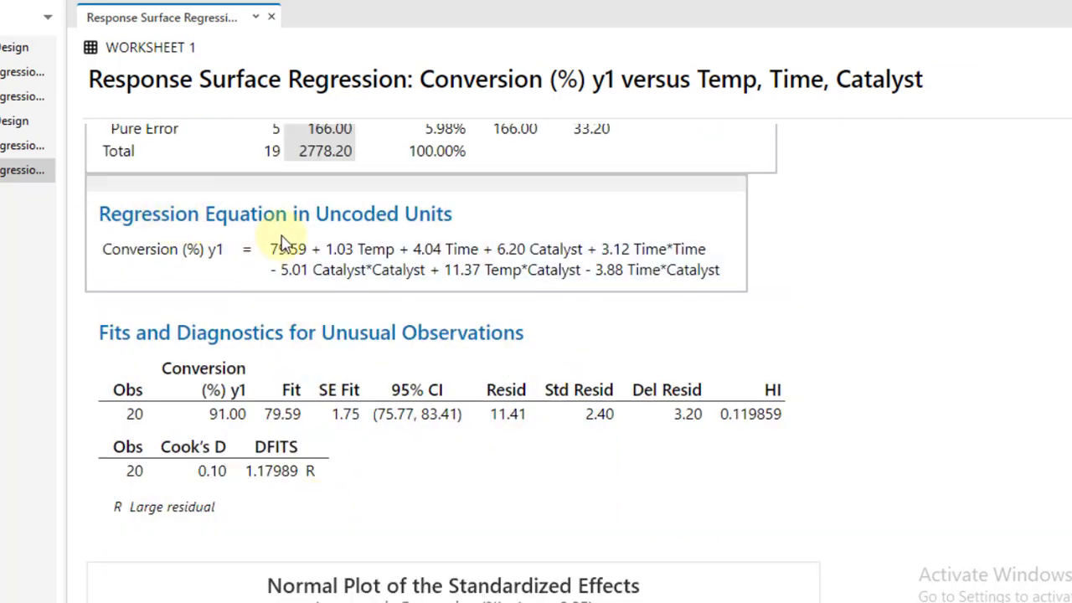
pyautogui.moveTo(304, 241)
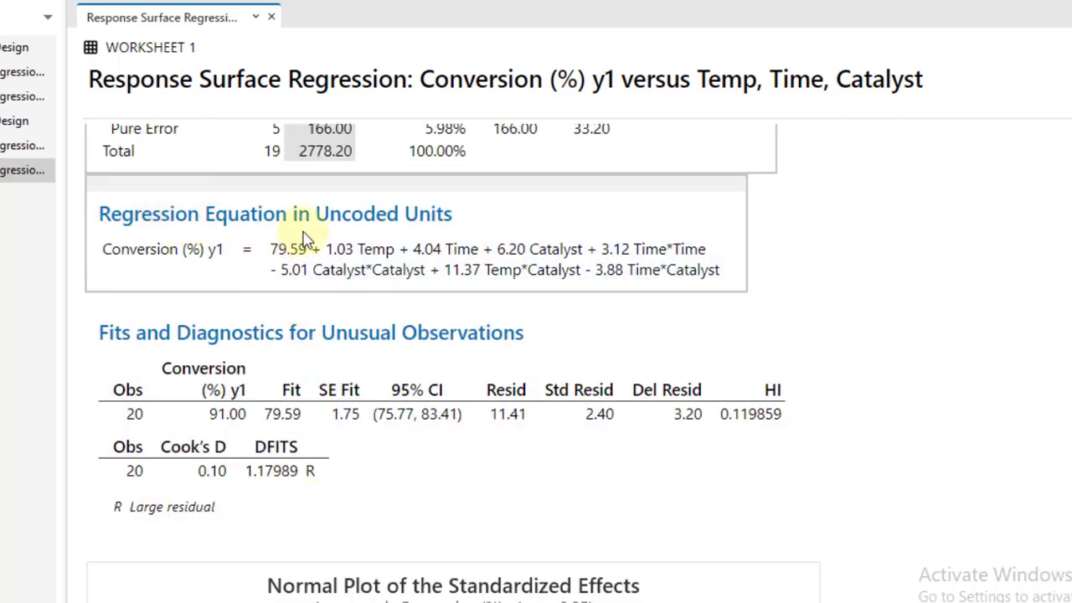
pyautogui.moveTo(410, 230)
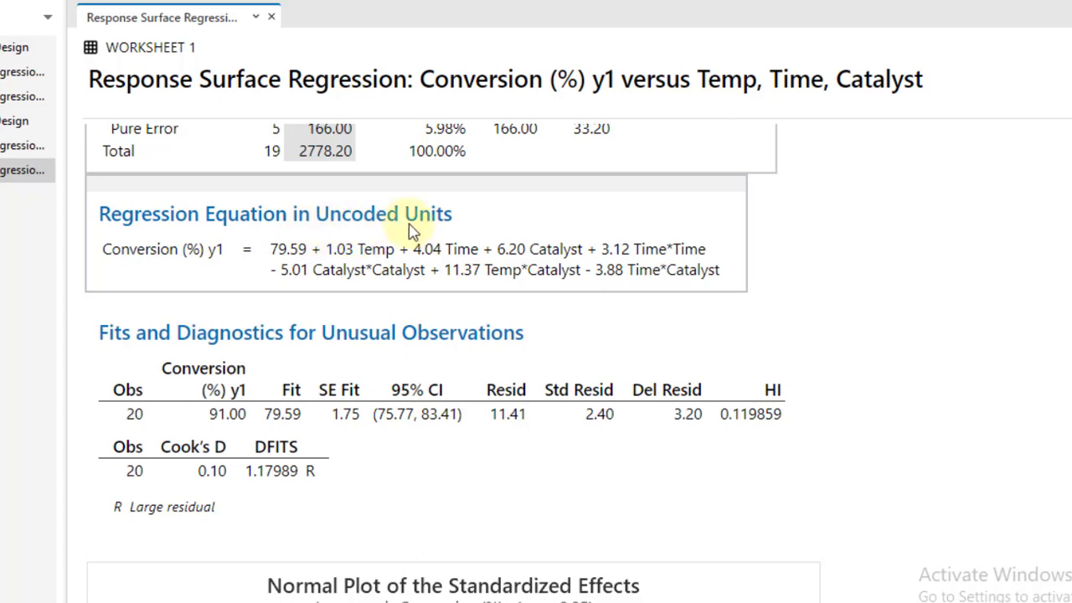
pyautogui.moveTo(412, 233)
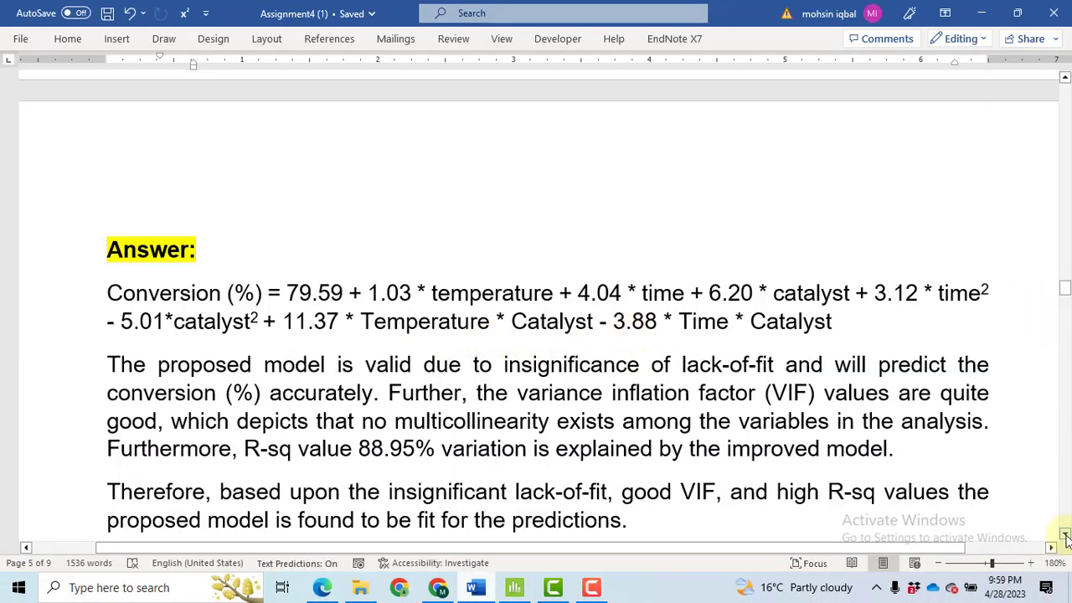
# Scroll the Word report to the answer with the reduced conversion equation and R-sq 88.95% fit assessment.
pyautogui.scroll(-3)
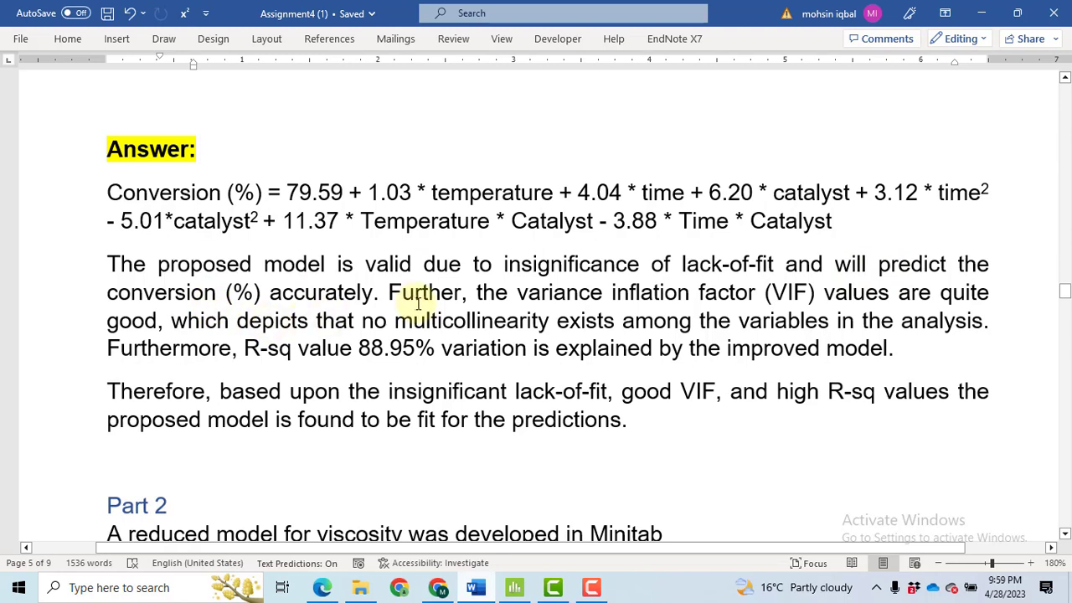
pyautogui.moveTo(636, 292)
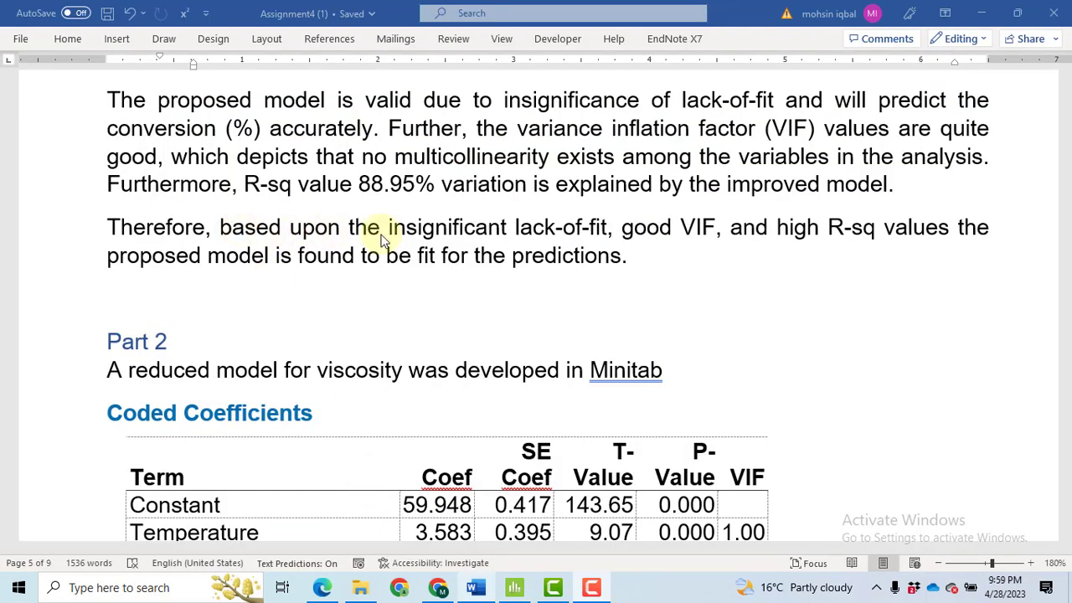
pyautogui.moveTo(694, 243)
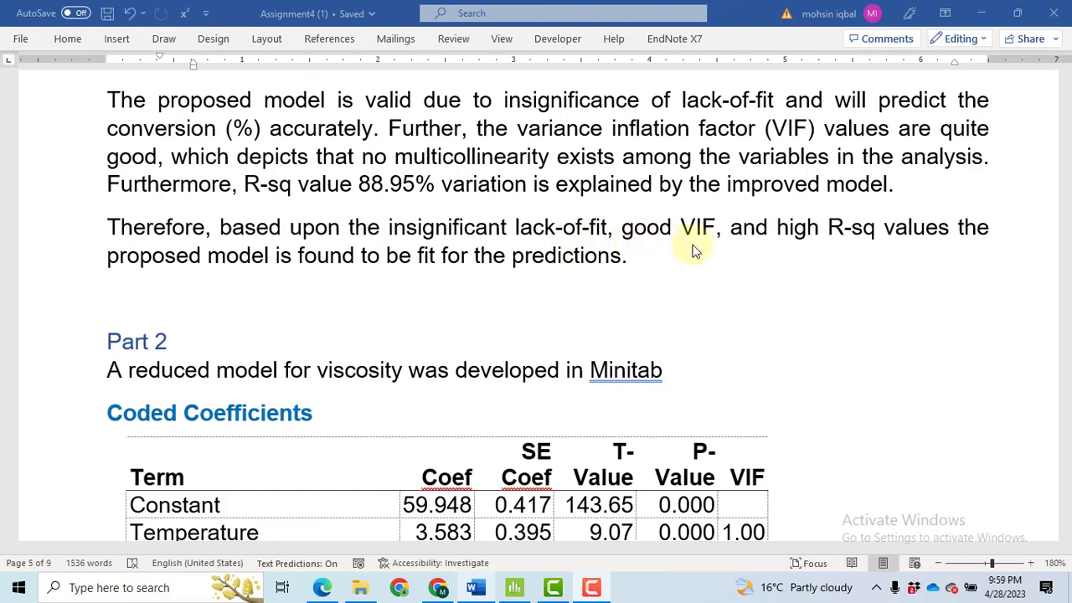
pyautogui.moveTo(961, 242)
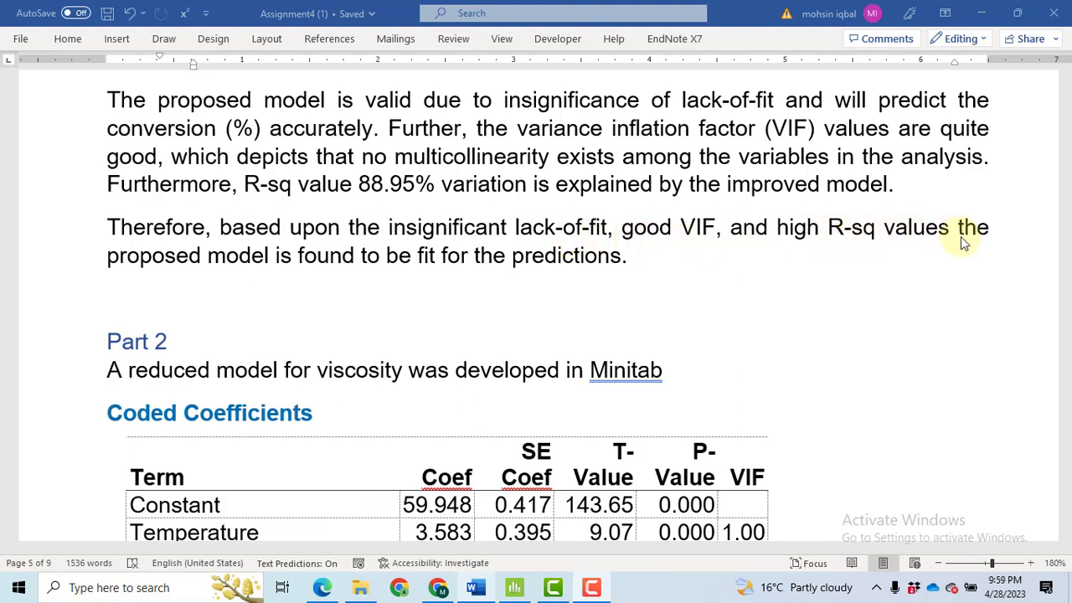
pyautogui.moveTo(435, 285)
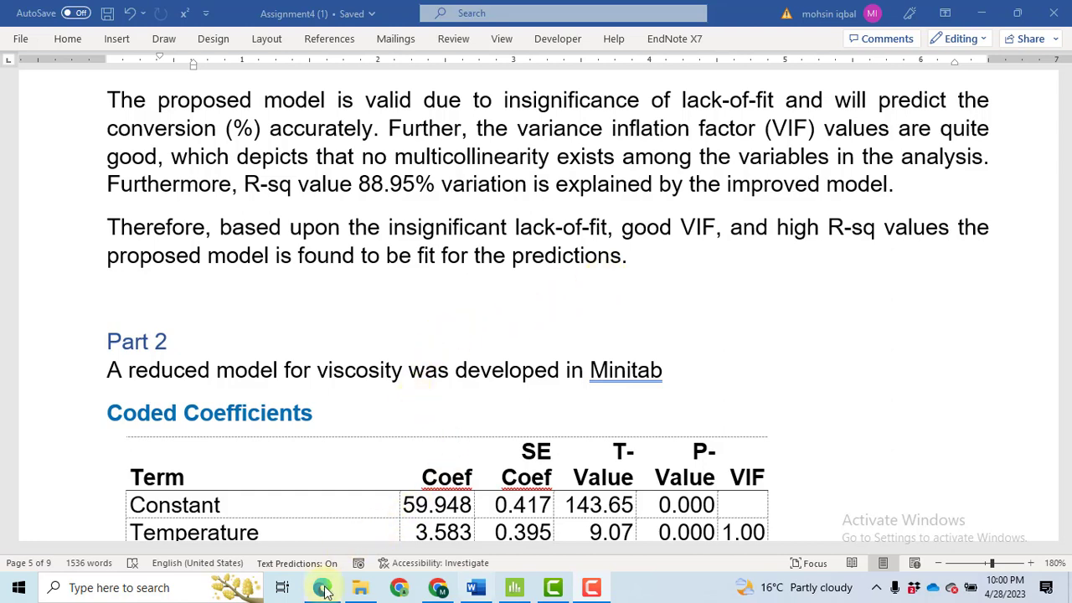
# View the textbook's time, temperature, catalyst and conversion table in Edge, then return to Word.
pyautogui.click(322, 587)
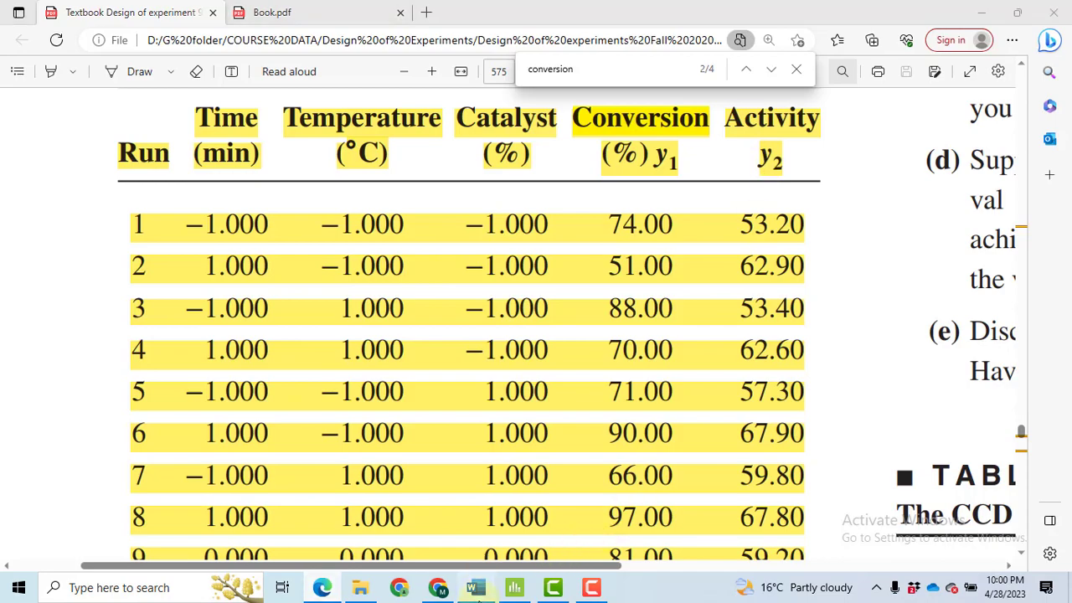
pyautogui.click(475, 587)
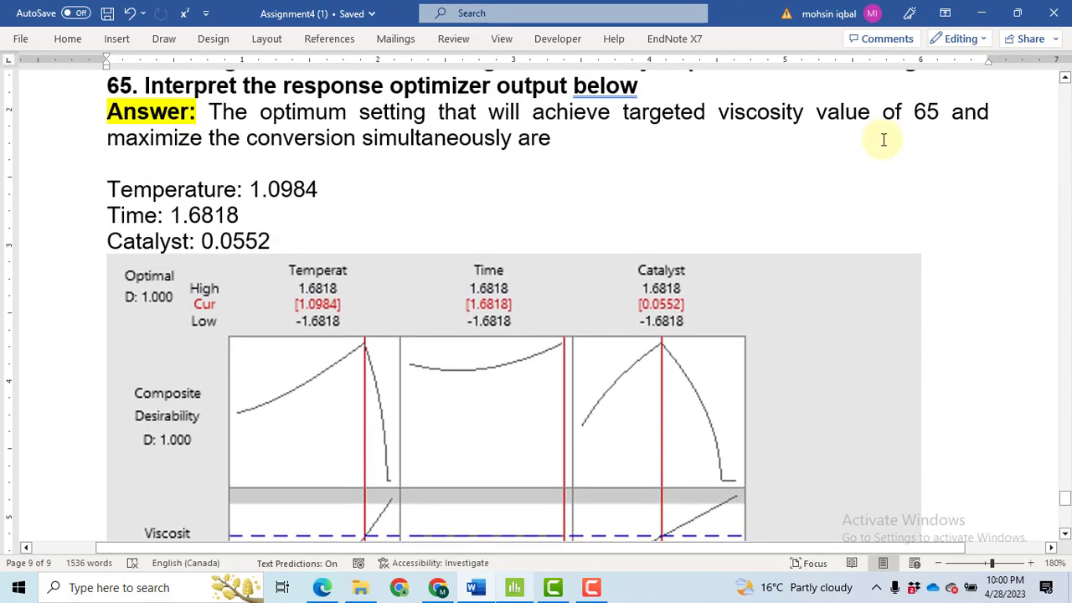
pyautogui.moveTo(356, 478)
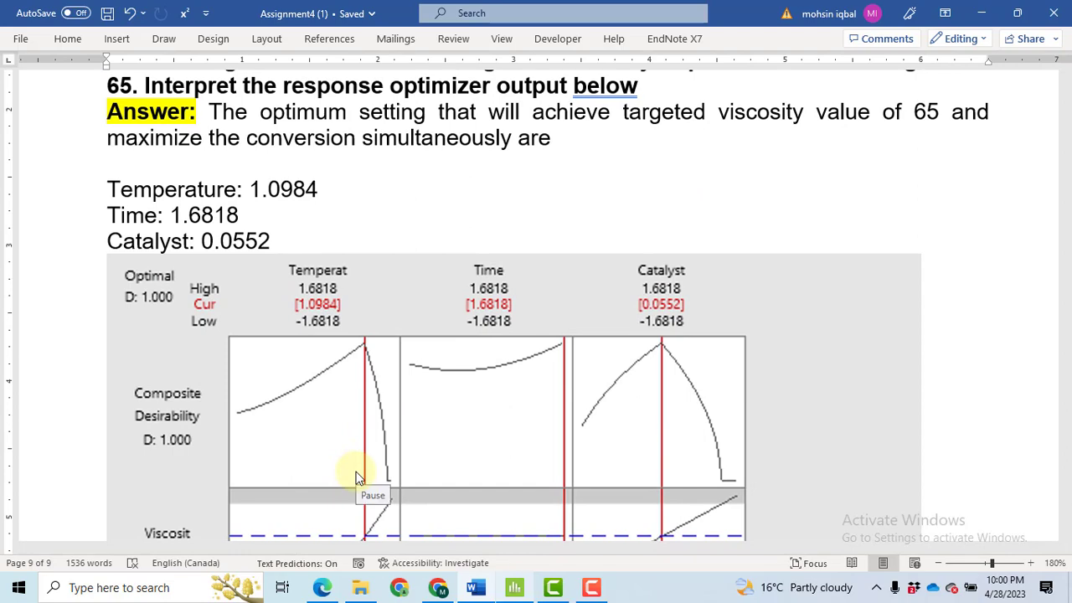